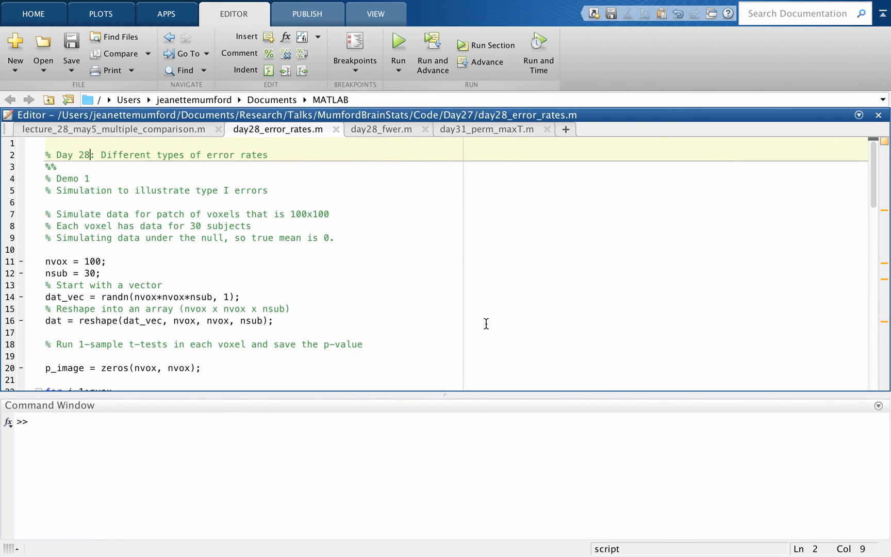
mouse_move(284, 135)
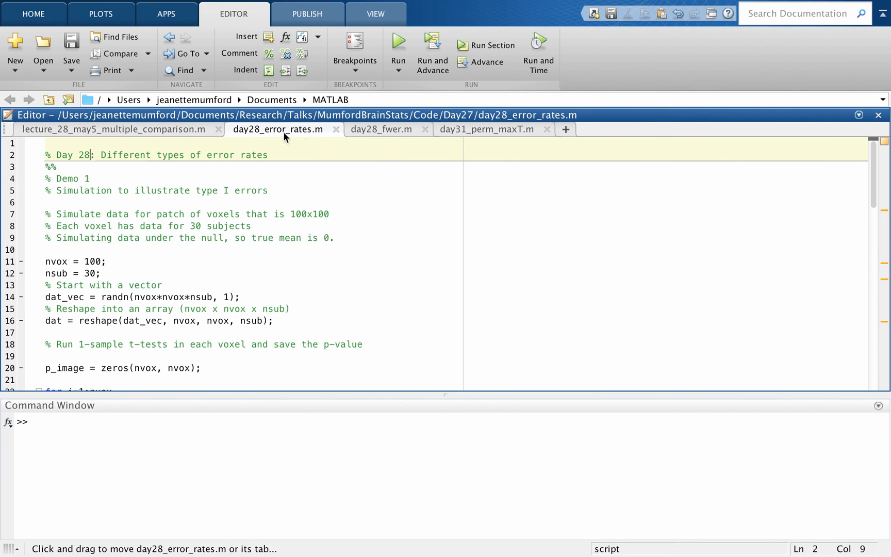
mouse_move(185, 208)
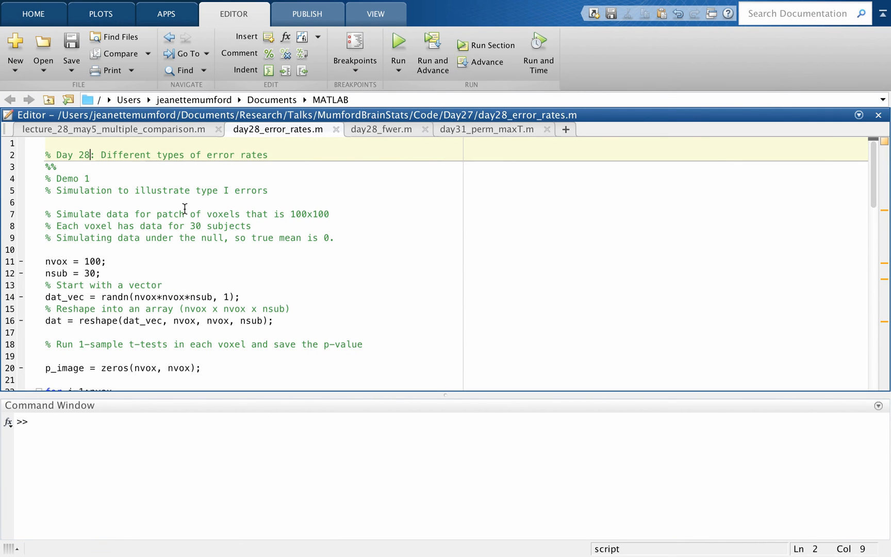
mouse_move(92, 208)
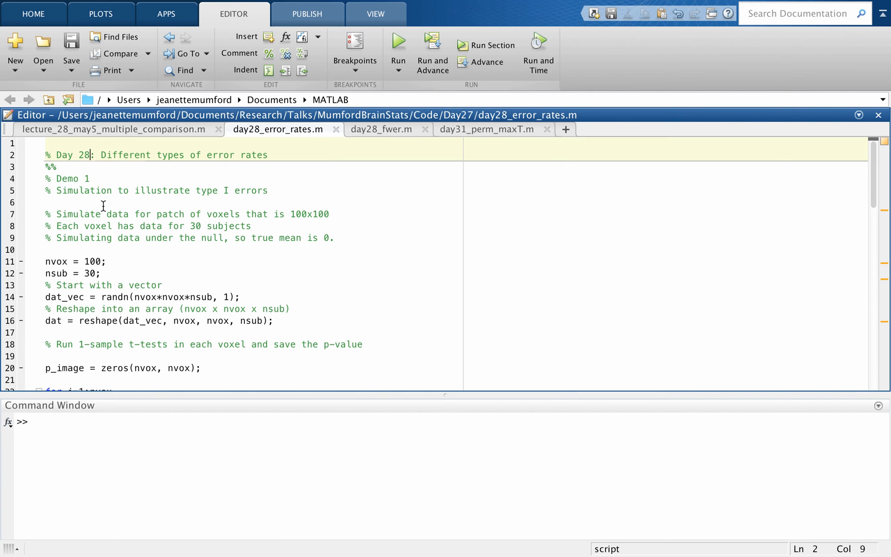
- Run simulation lines 11–16 and confirm with size(dat) that dat is 100×100×30
scroll("down", 3)
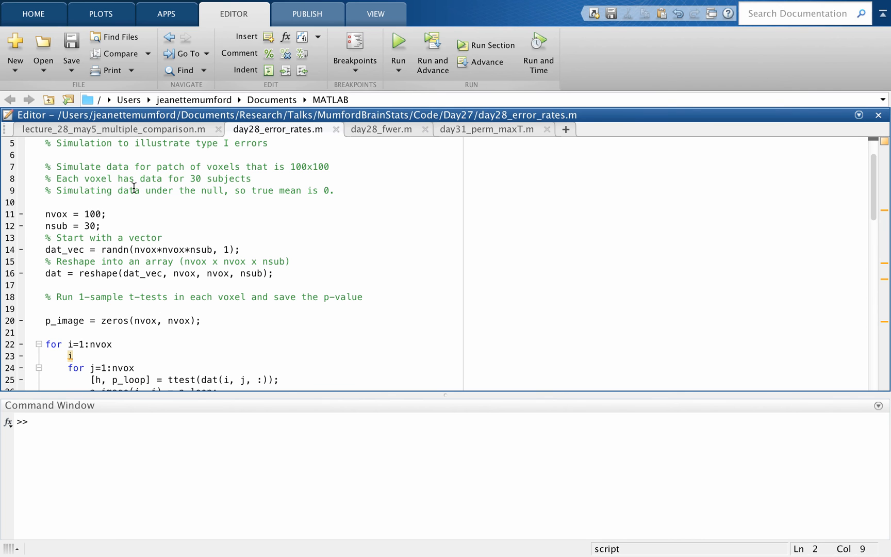
mouse_move(312, 168)
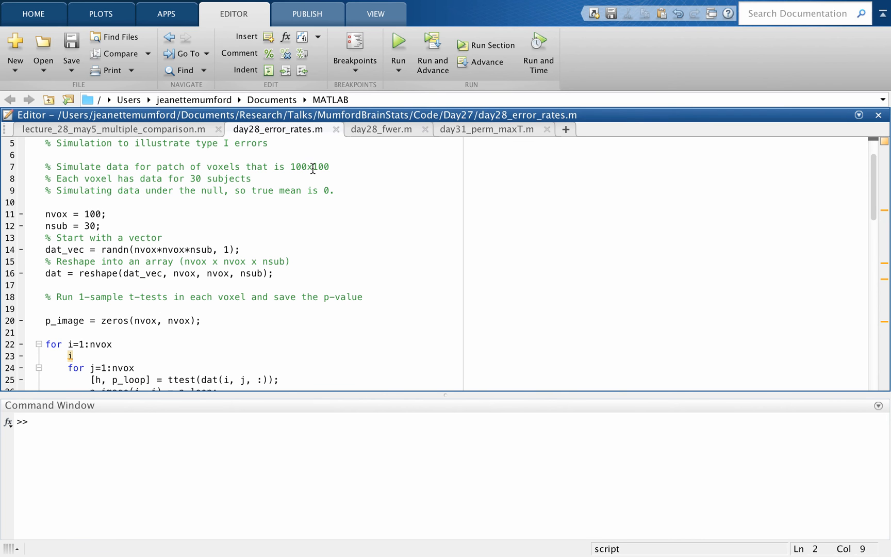
mouse_move(338, 166)
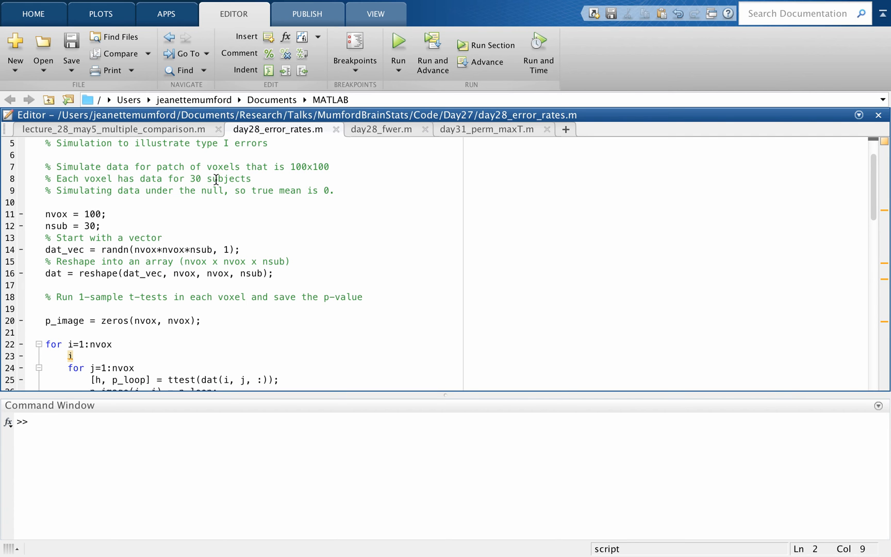
mouse_move(174, 211)
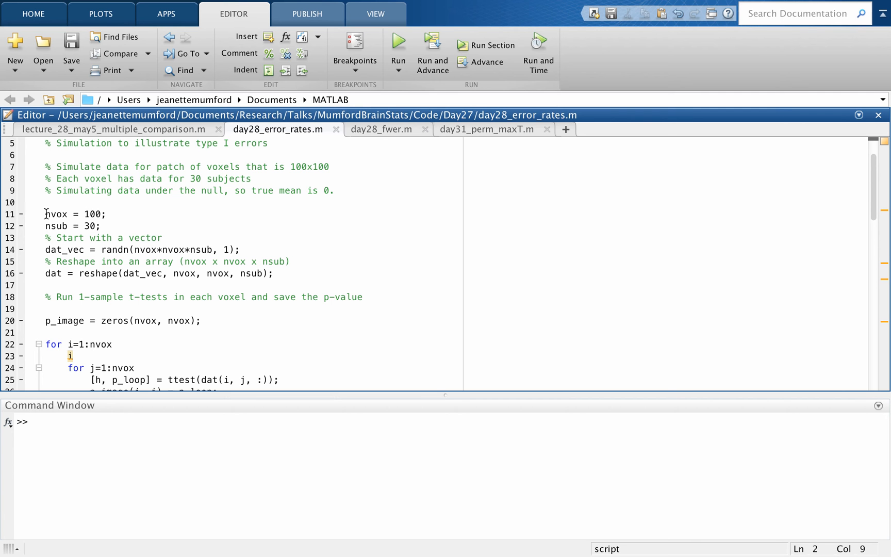
double_click(56, 213)
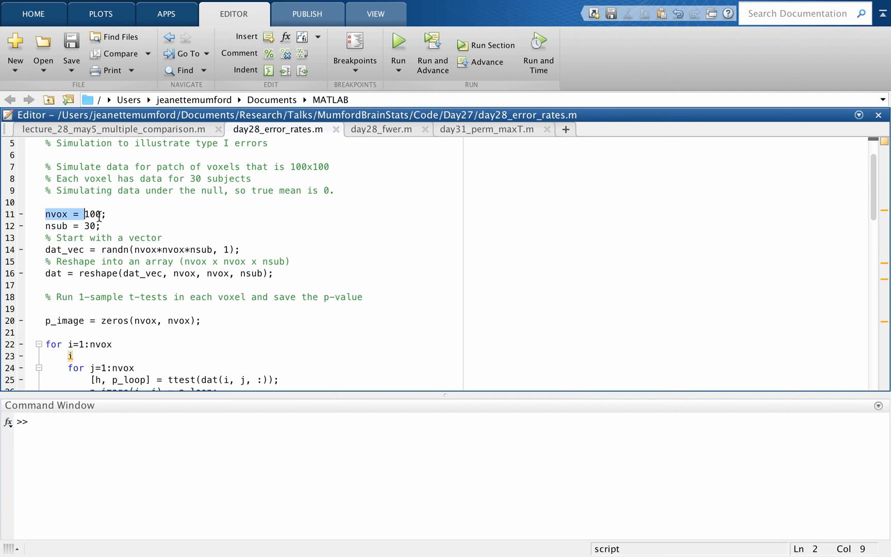
left_click(102, 226)
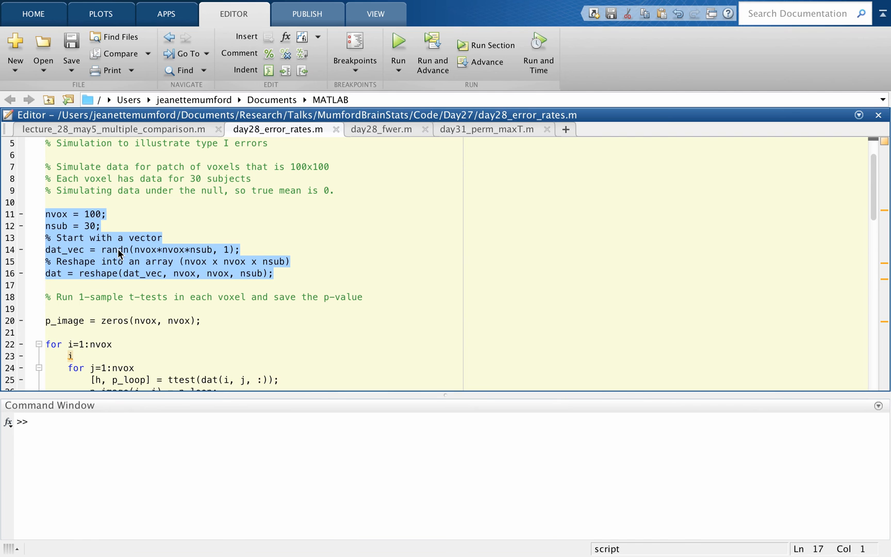
left_click(165, 436)
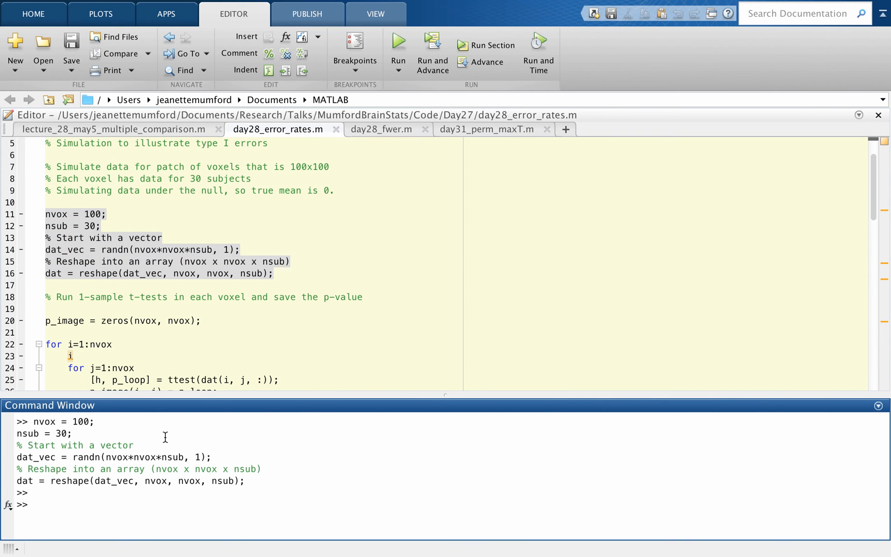
type("size(")
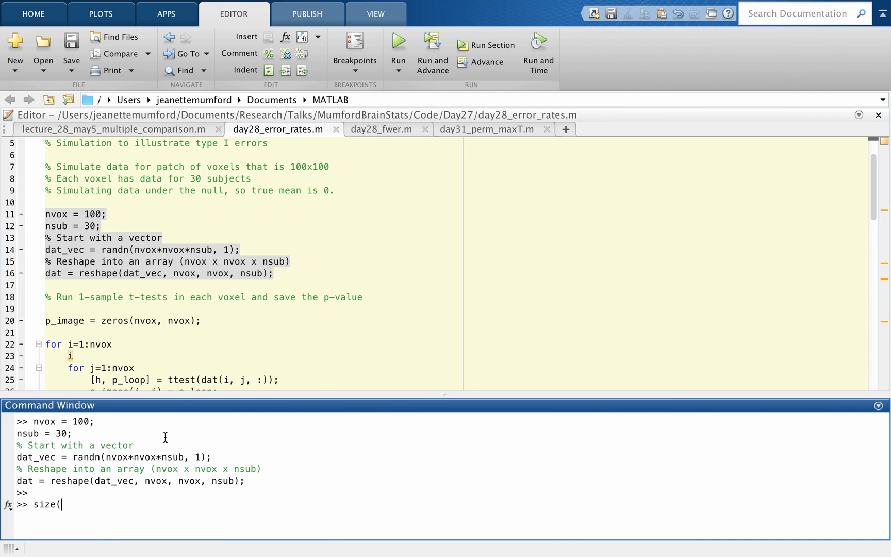
key("Return")
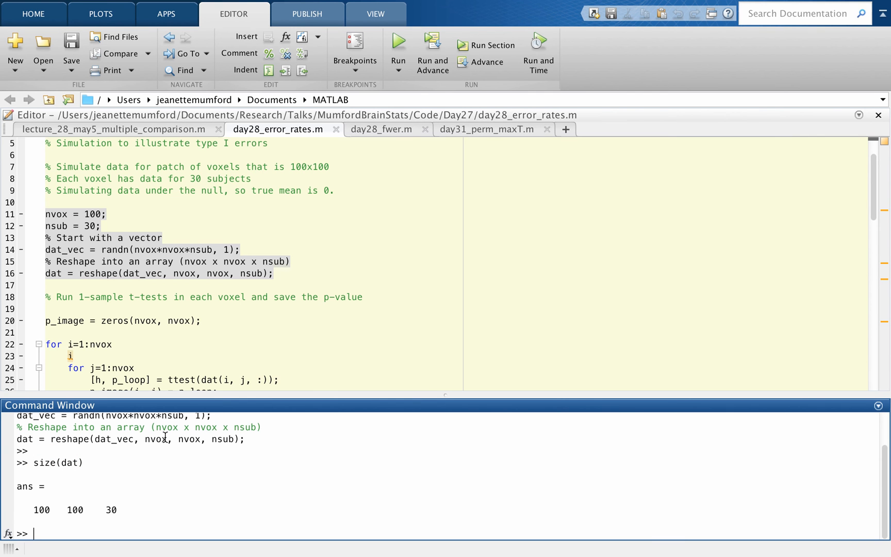
mouse_move(287, 318)
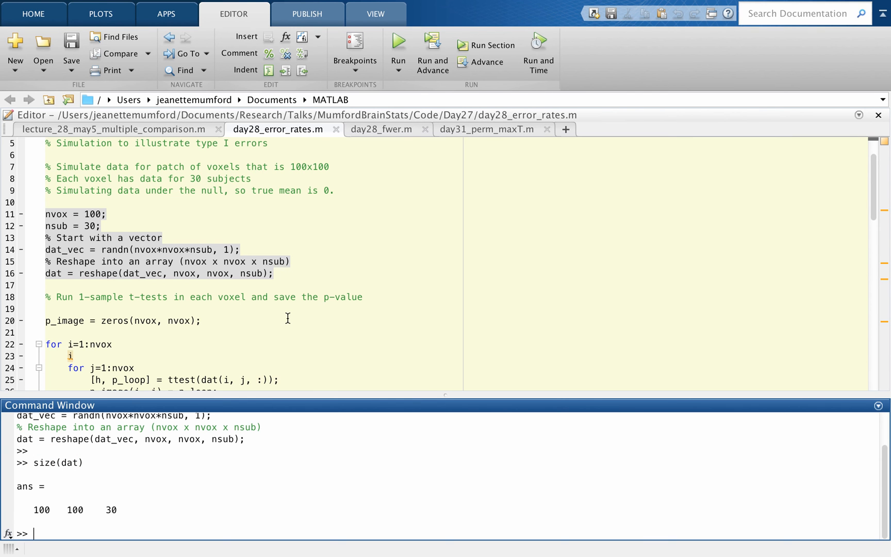
- Evaluate the t-test loop on lines 20–30 to display the grayscale p-value image
scroll("down", 3)
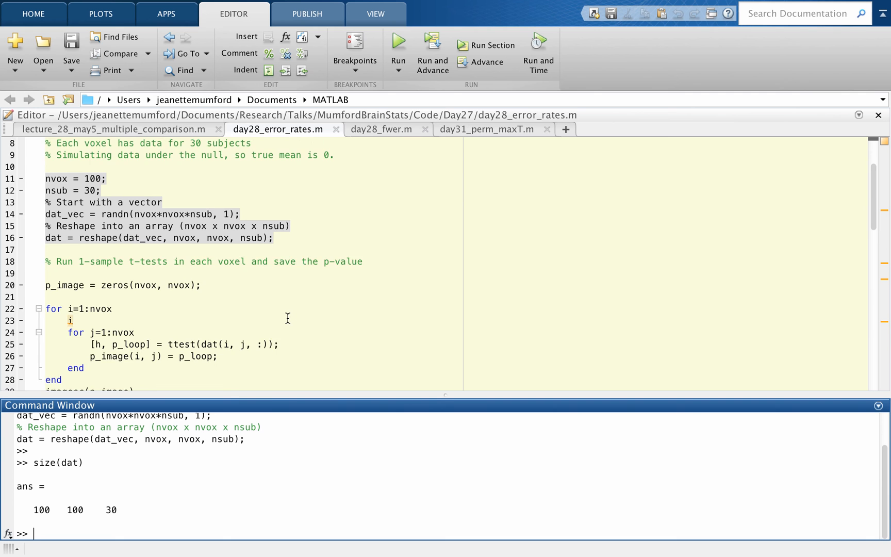
scroll("down", 3)
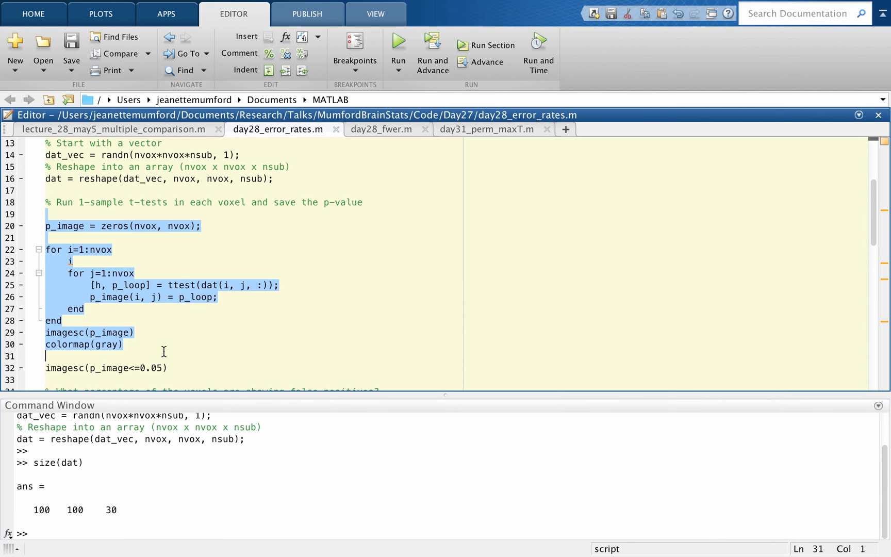
mouse_move(209, 484)
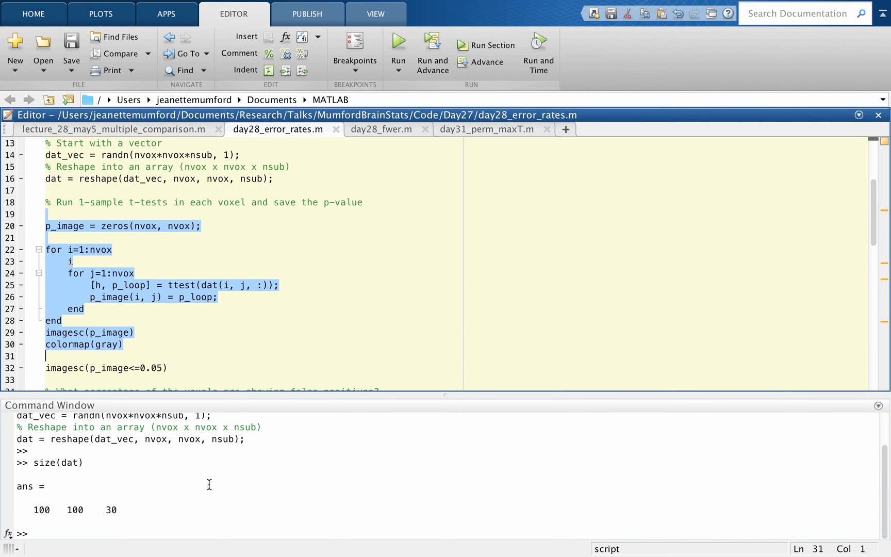
left_click(209, 475)
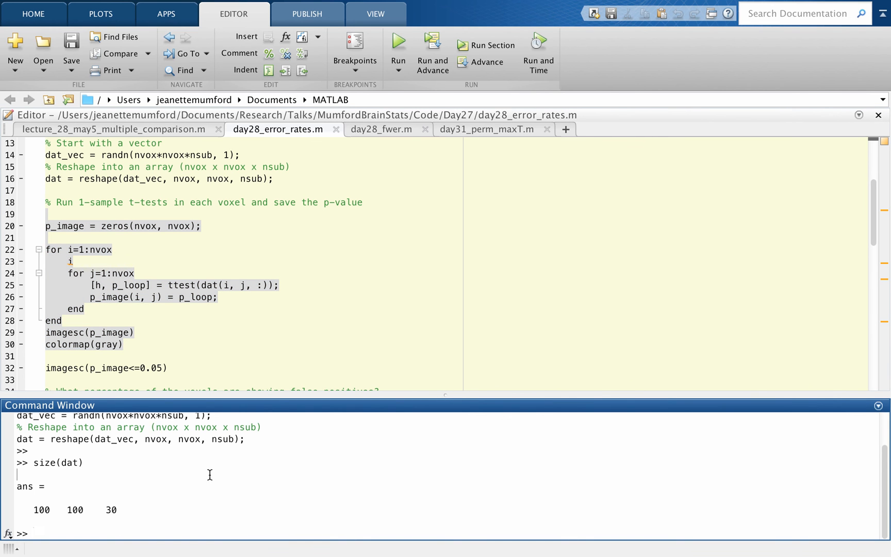
left_click(398, 50)
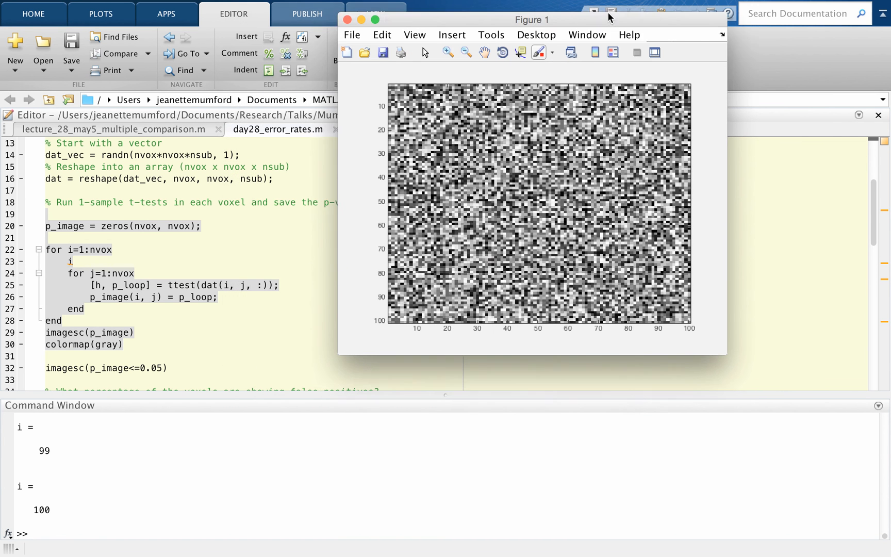
- Bring the script forward and select the imagesc(p_image<=0.05) thresholding line
left_click(346, 19)
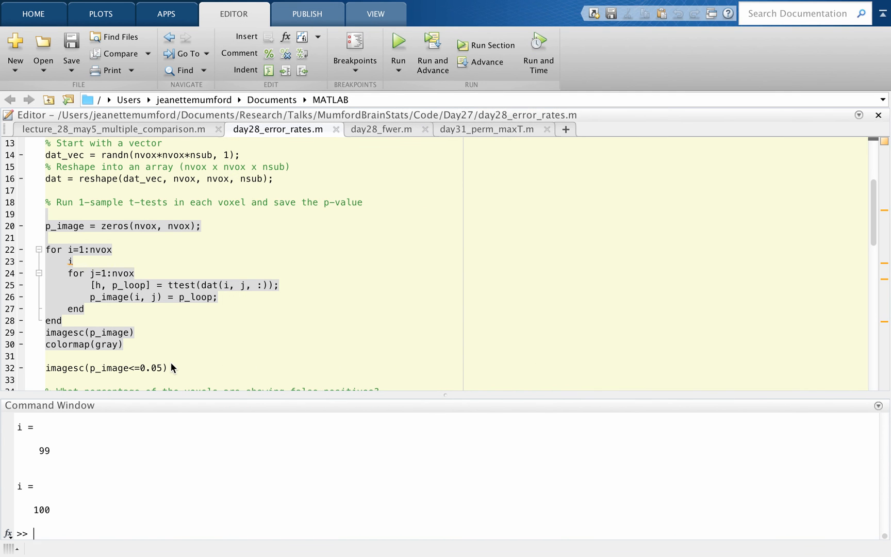
double_click(62, 368)
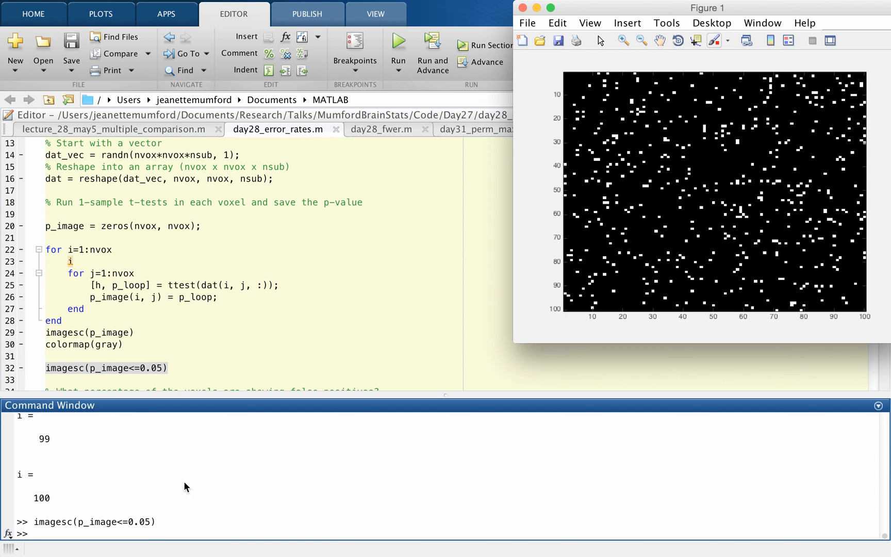
mouse_move(730, 141)
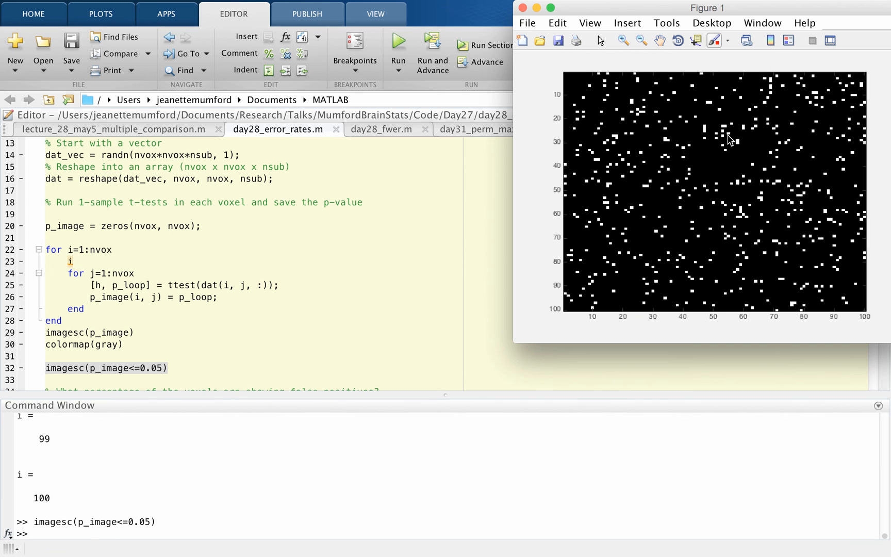
mouse_move(653, 195)
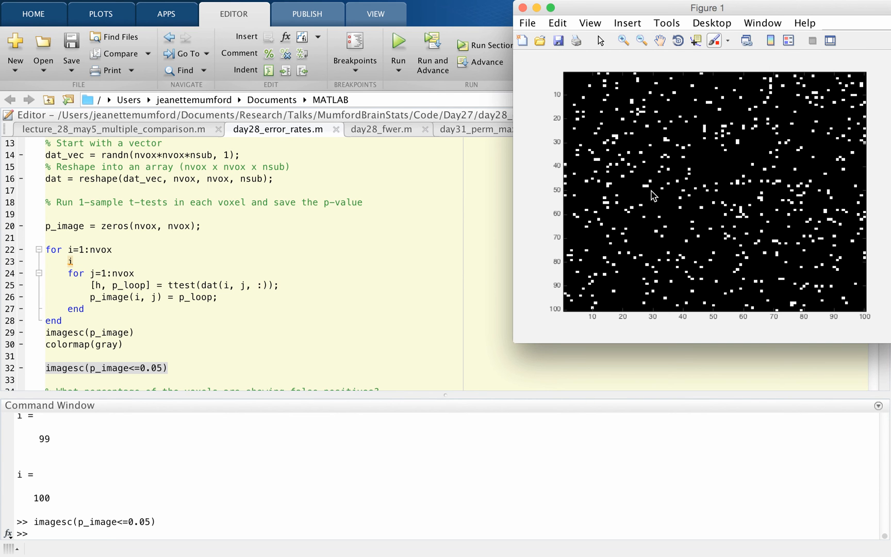
mouse_move(752, 244)
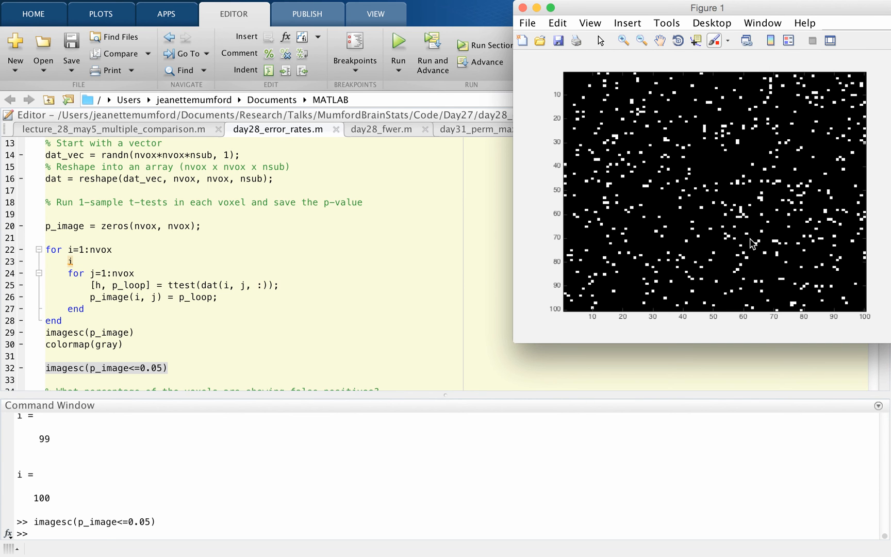
mouse_move(726, 168)
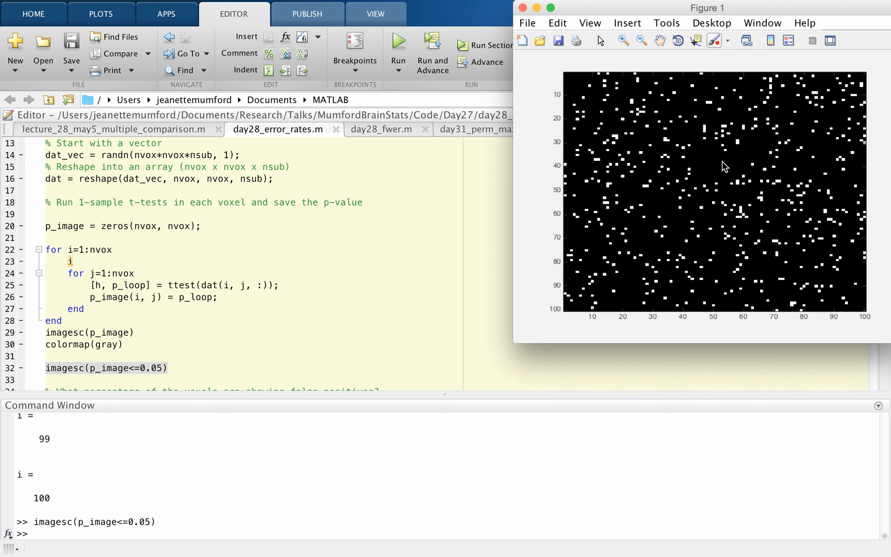
mouse_move(736, 229)
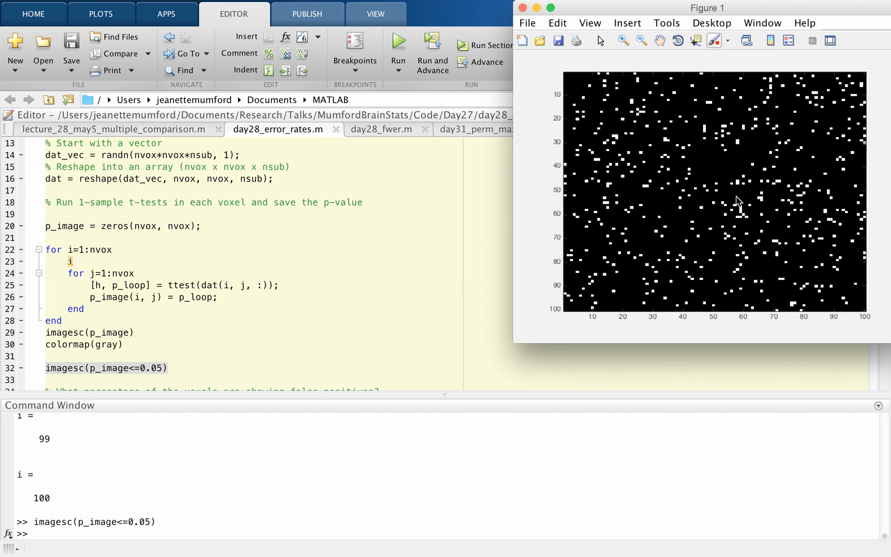
mouse_move(731, 229)
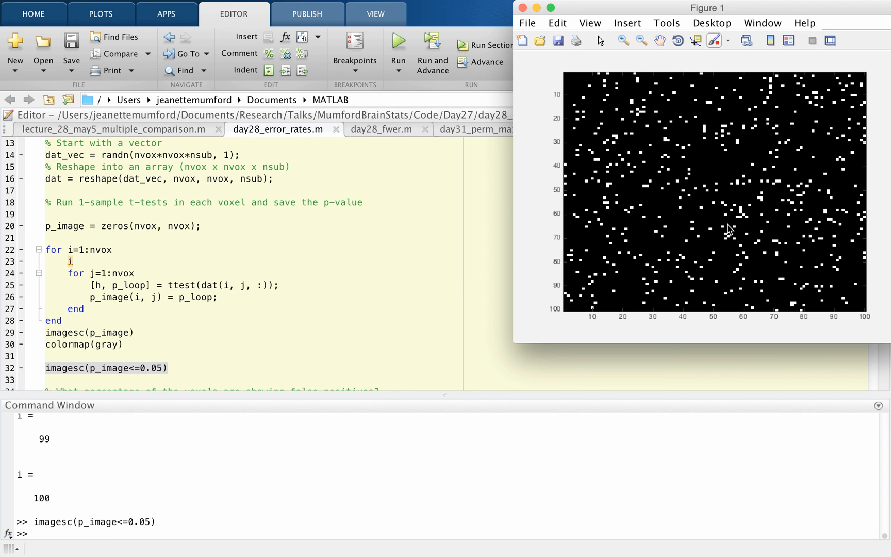
mouse_move(777, 194)
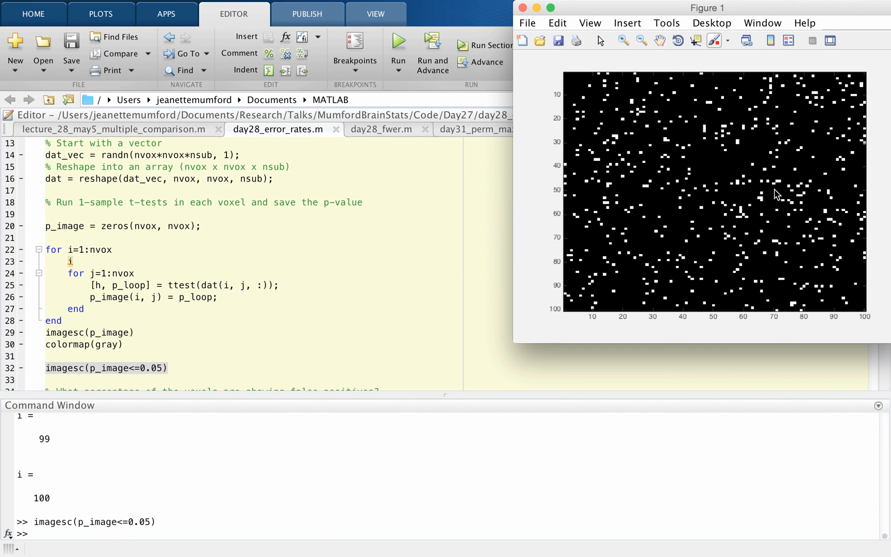
mouse_move(689, 238)
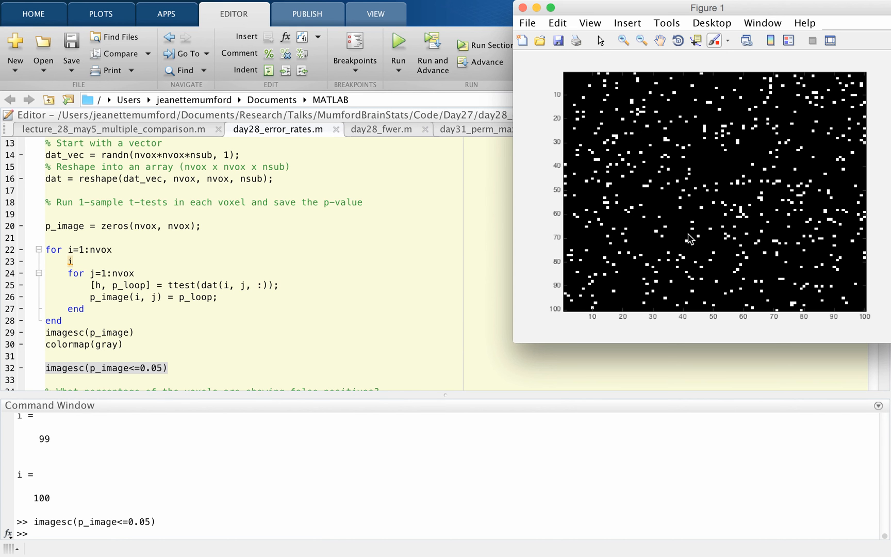
mouse_move(405, 259)
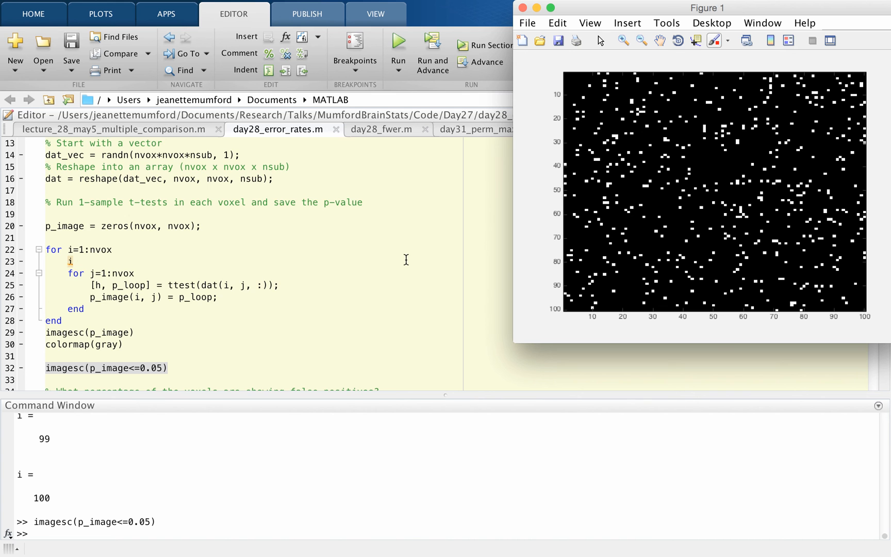
- Run mean(p_image(:)<=0.05) in the Command Window, yielding a 0.0486 false-positive rate
scroll("down", 3)
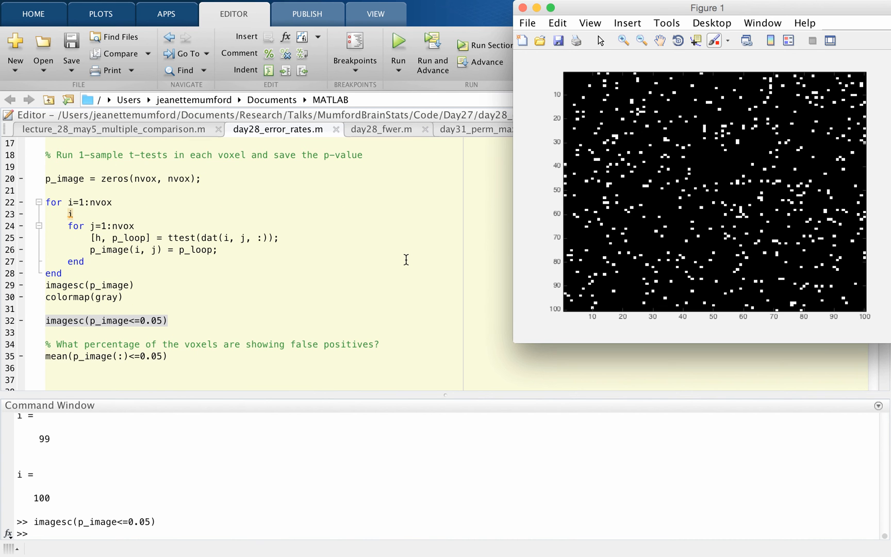
scroll("down", 3)
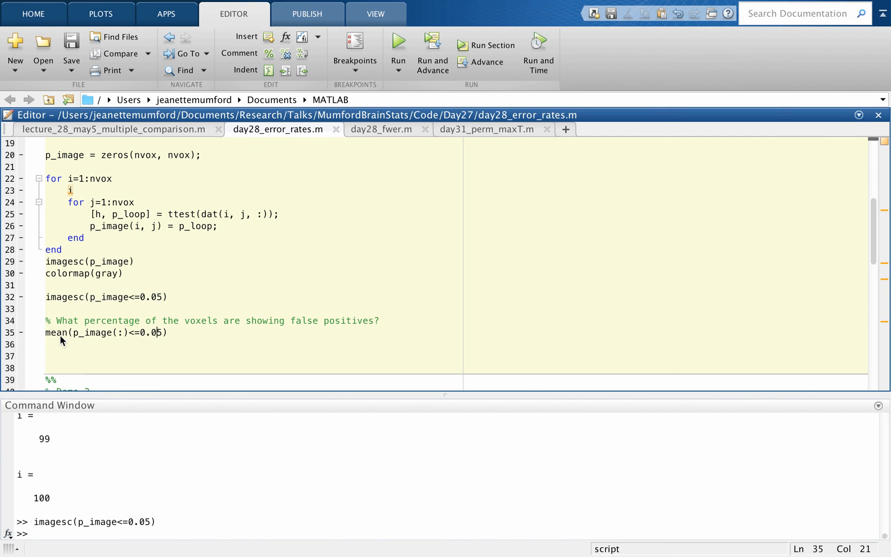
triple_click(106, 332)
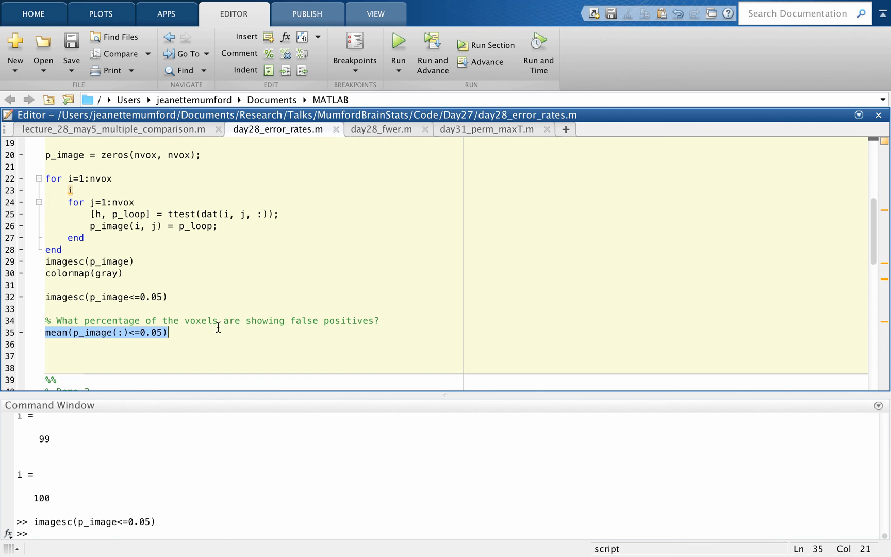
left_click(261, 506)
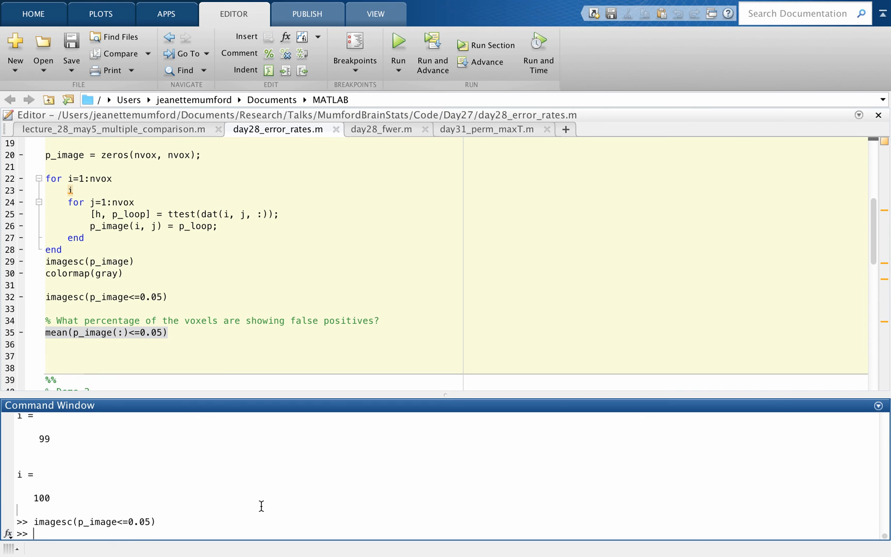
key("Return")
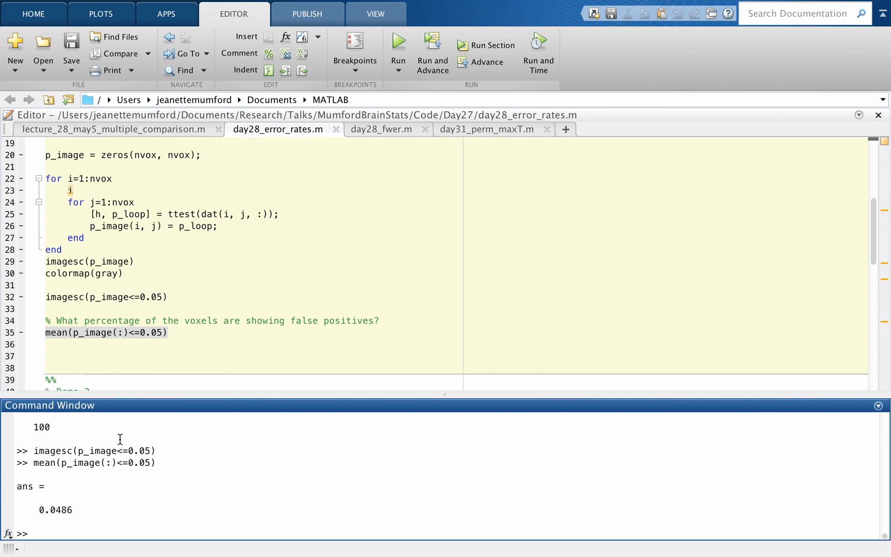
mouse_move(84, 339)
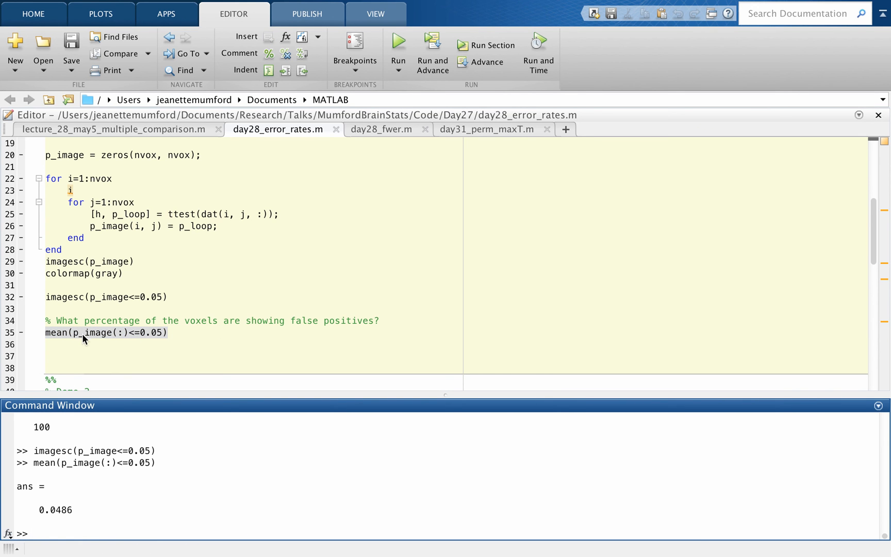
mouse_move(165, 339)
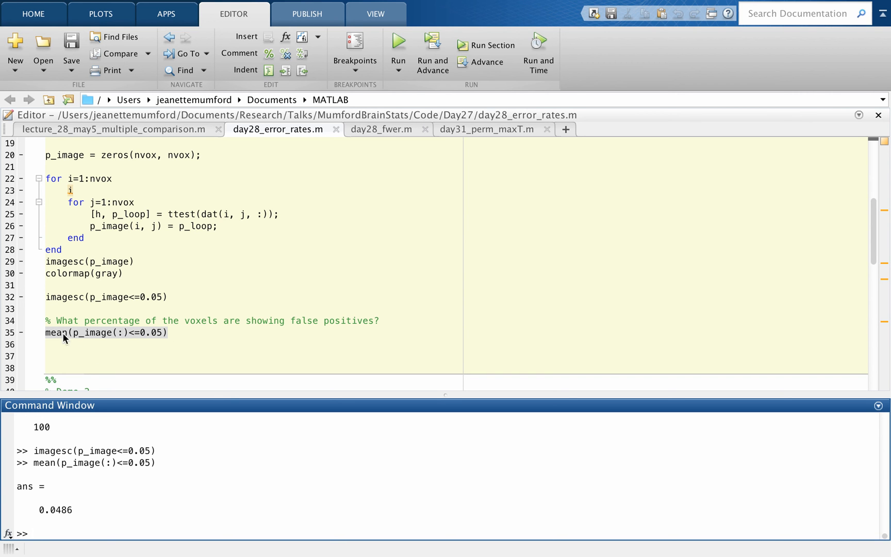
mouse_move(135, 339)
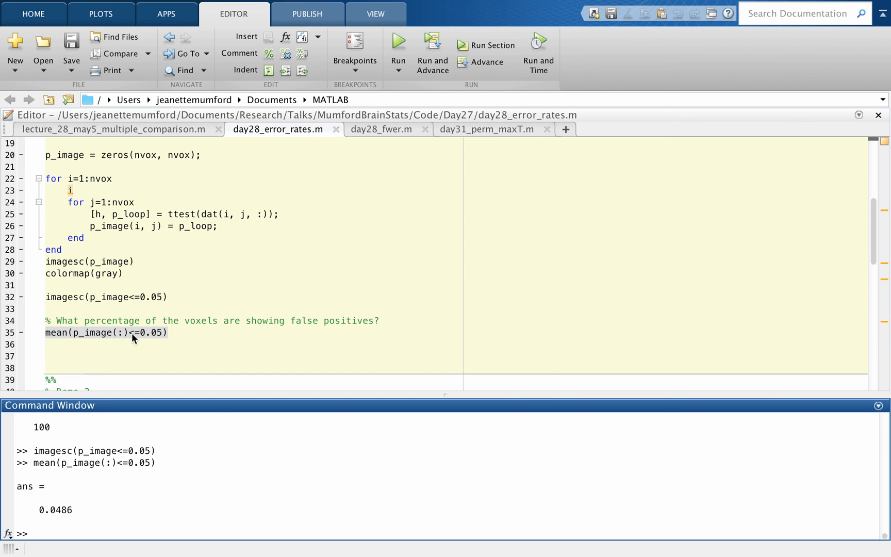
mouse_move(56, 510)
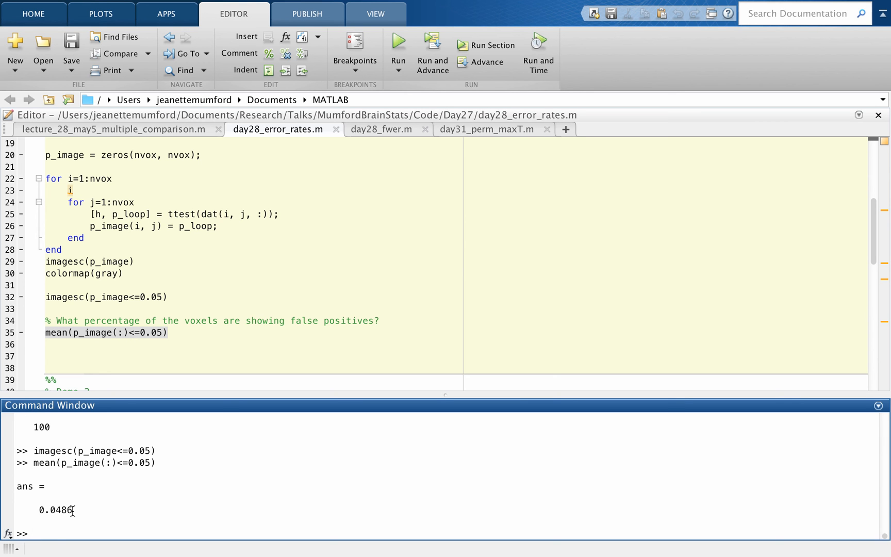
mouse_move(185, 230)
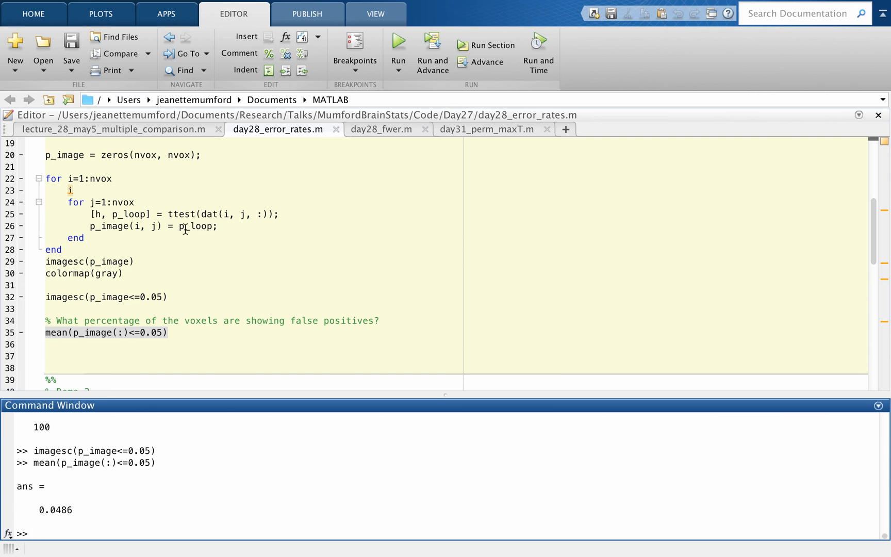
mouse_move(228, 394)
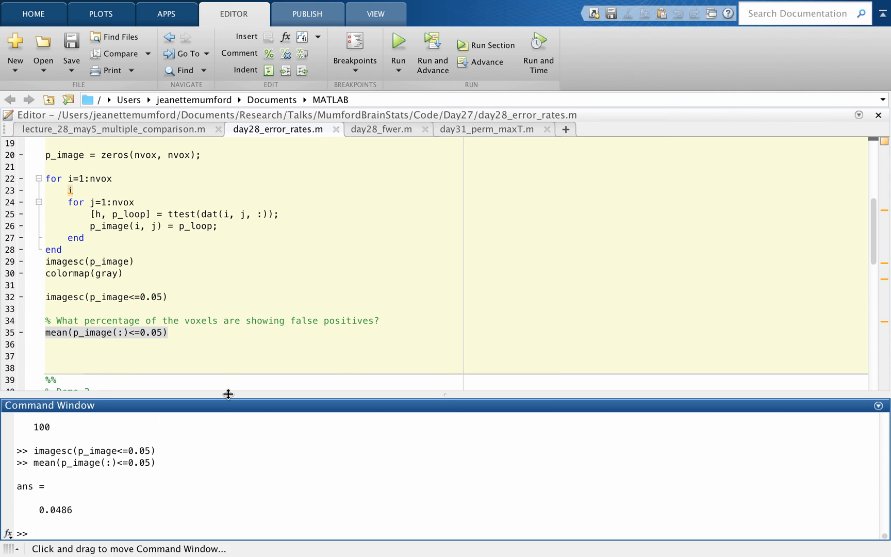
mouse_move(135, 470)
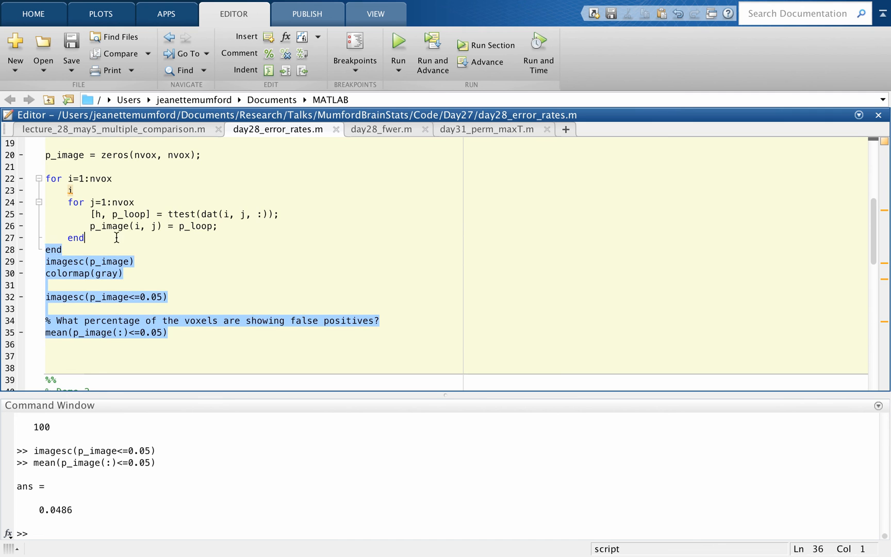
- Rerun the Demo 1 code on fresh random data, obtaining a 0.0517 false-positive rate
scroll("up", 3)
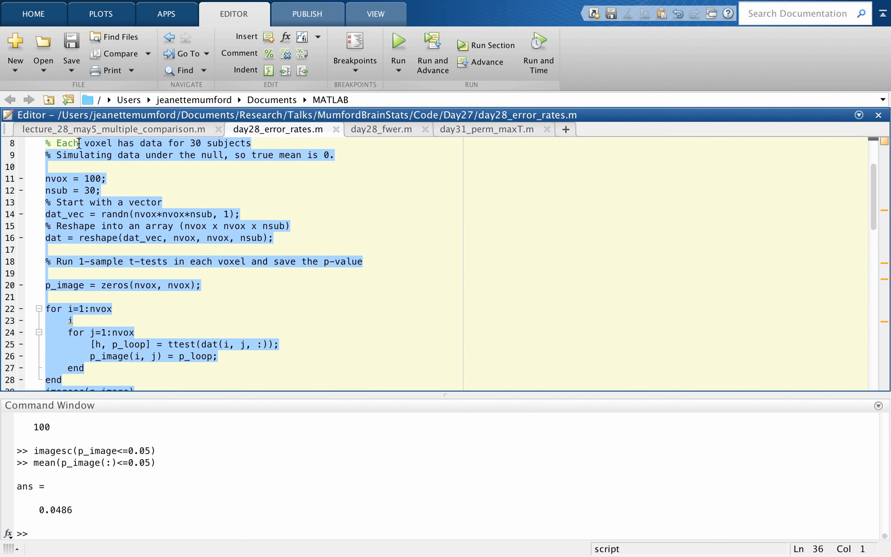
left_click(348, 239)
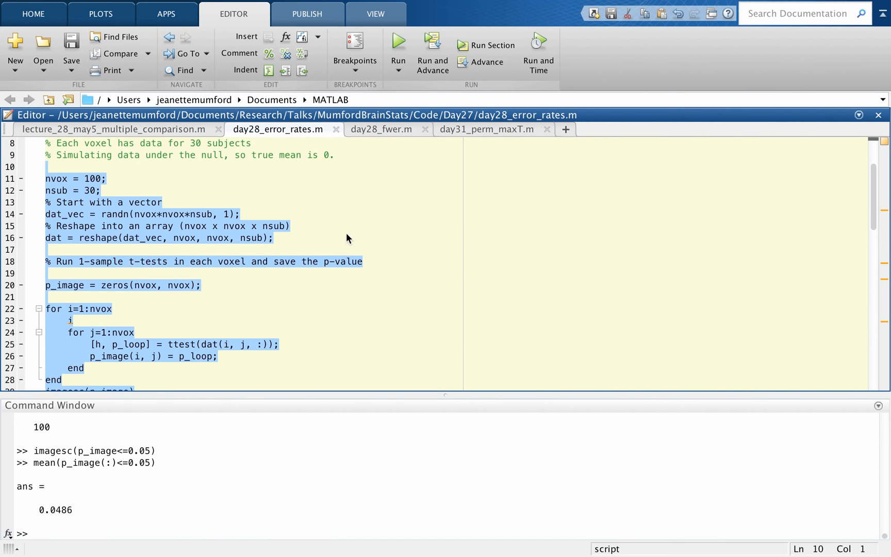
left_click(397, 50)
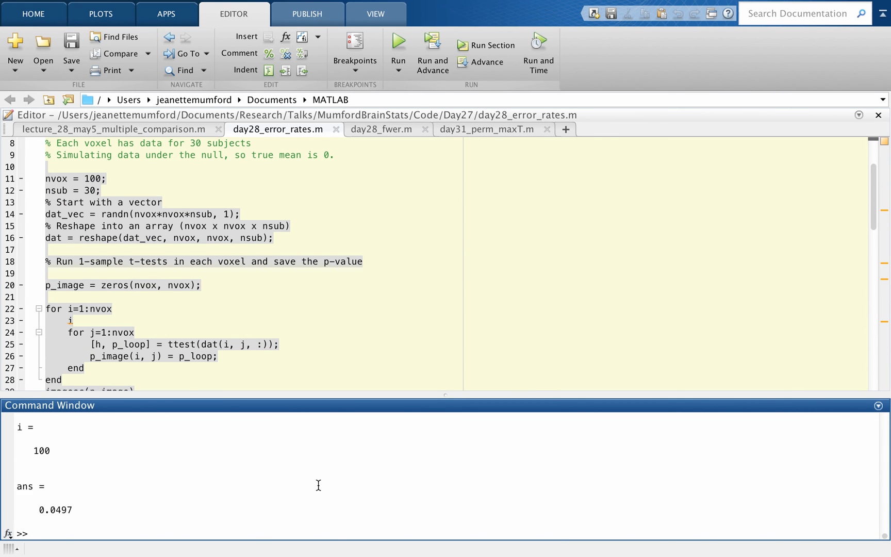
left_click(397, 46)
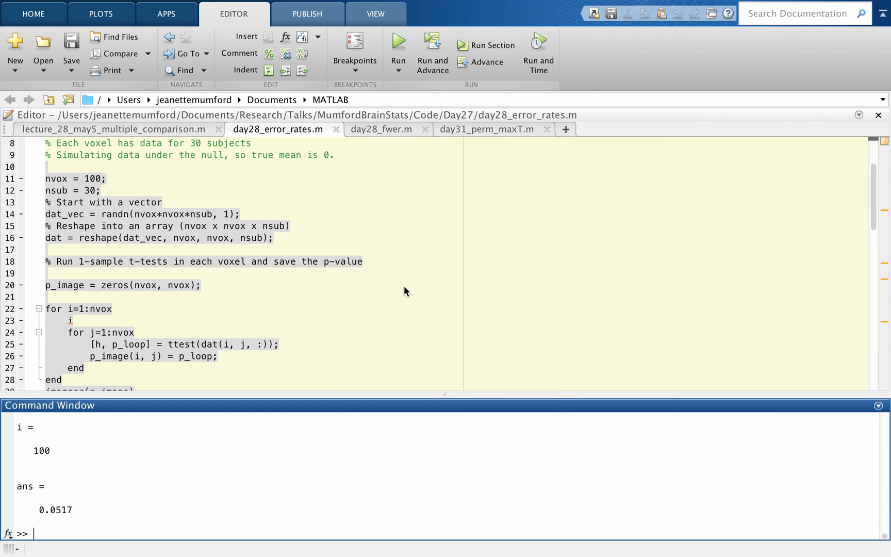
scroll("down", 3)
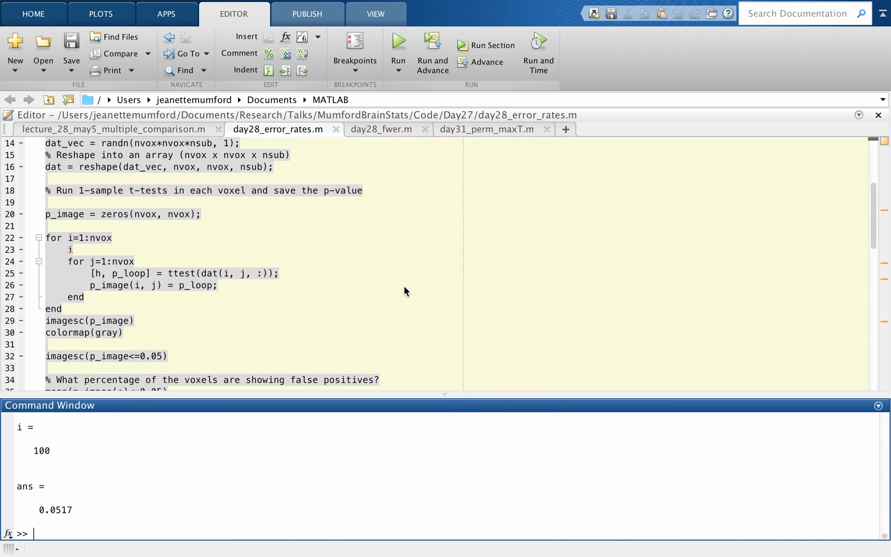
scroll("down", 3)
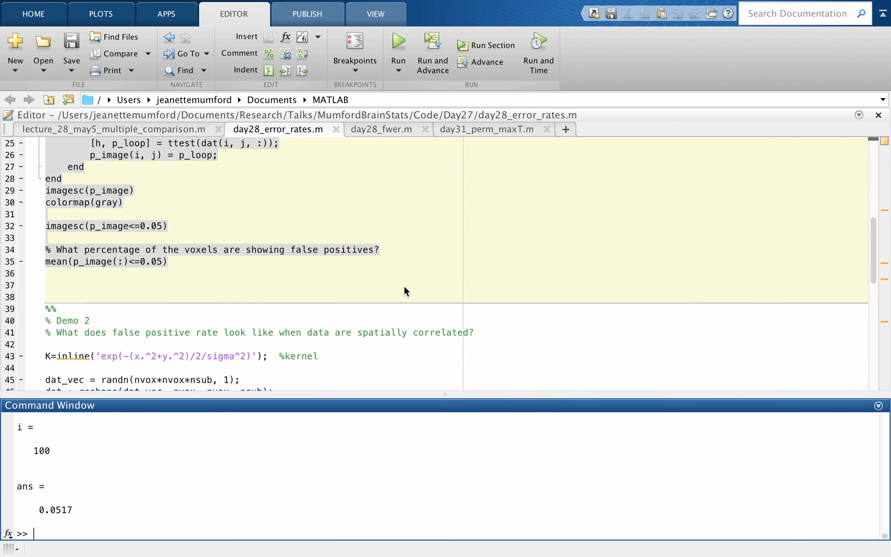
scroll("down", 3)
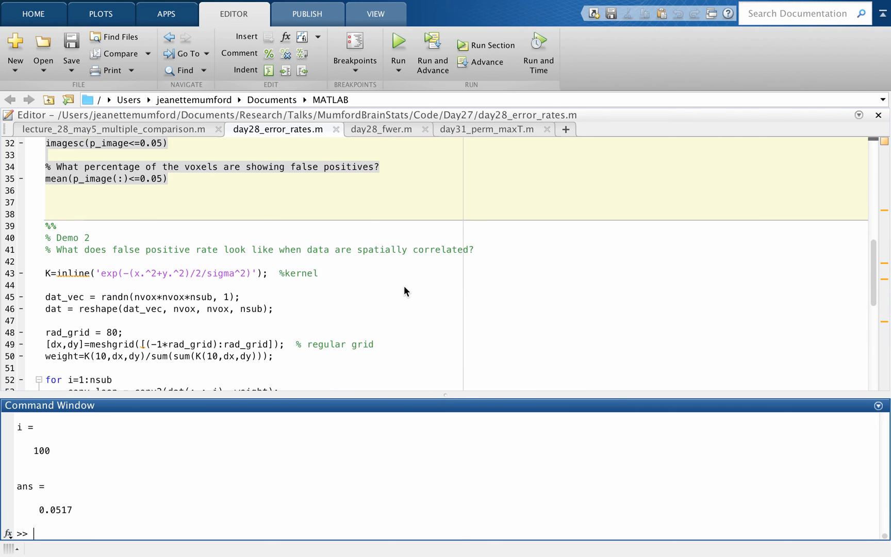
scroll("down", 3)
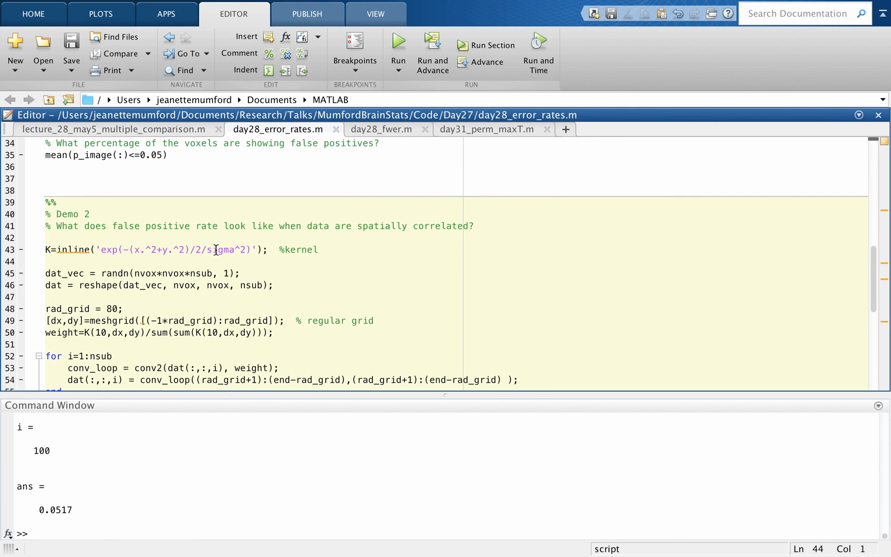
double_click(229, 250)
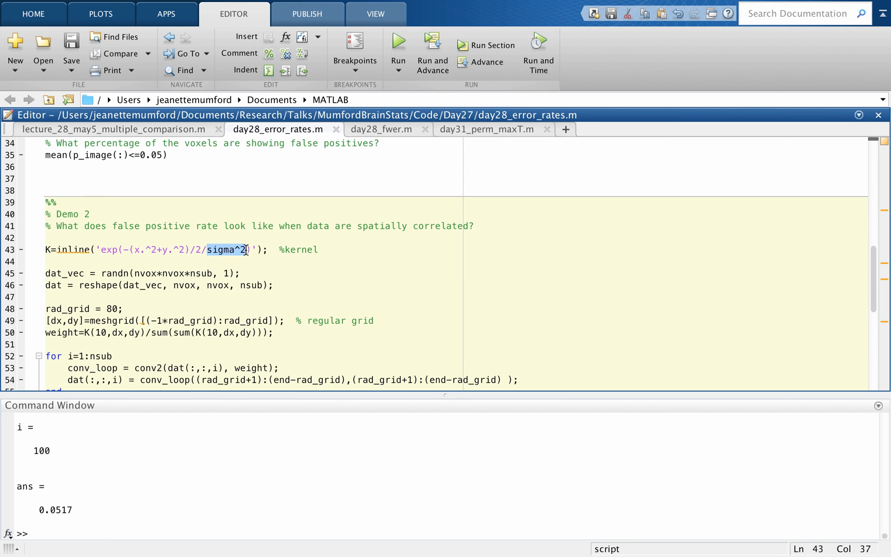
mouse_move(228, 263)
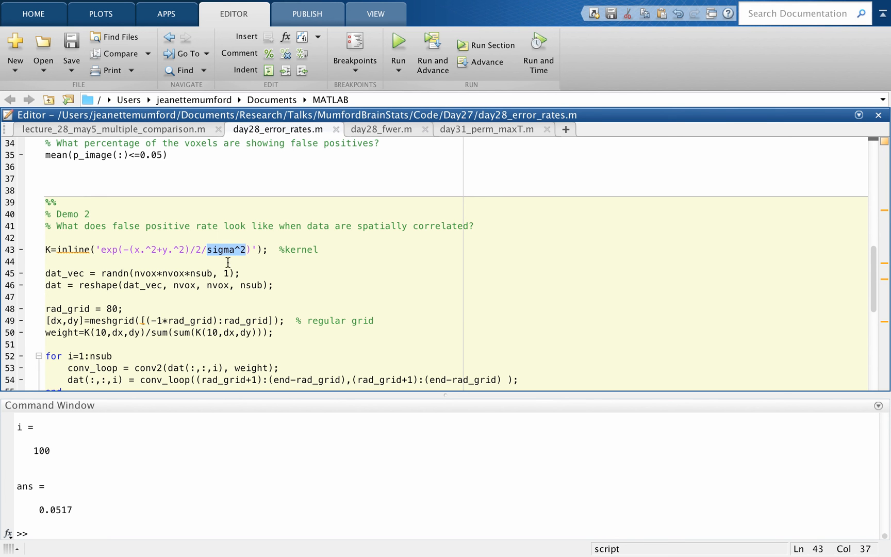
mouse_move(202, 288)
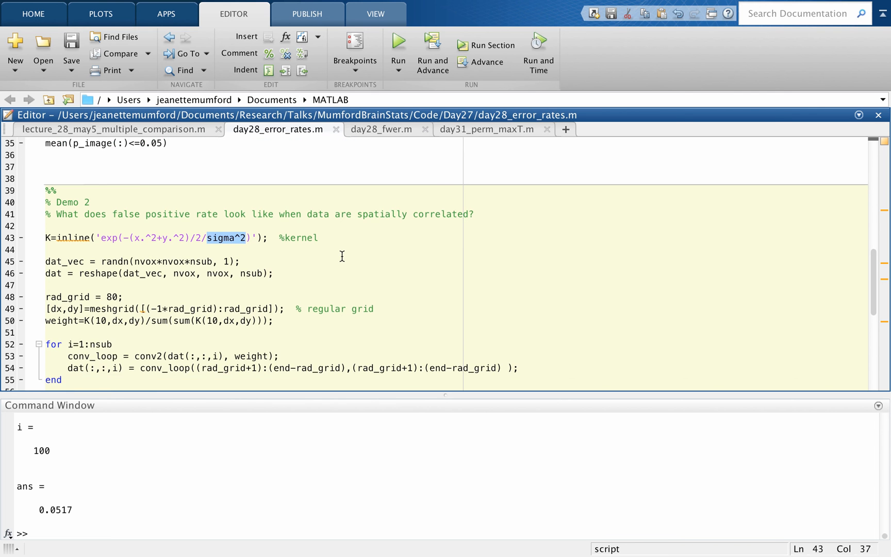
scroll("down", 3)
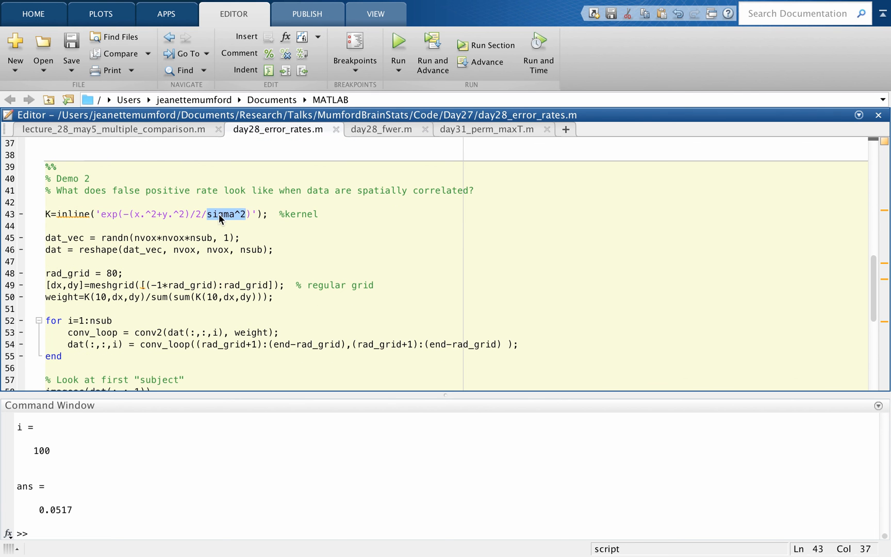
mouse_move(240, 217)
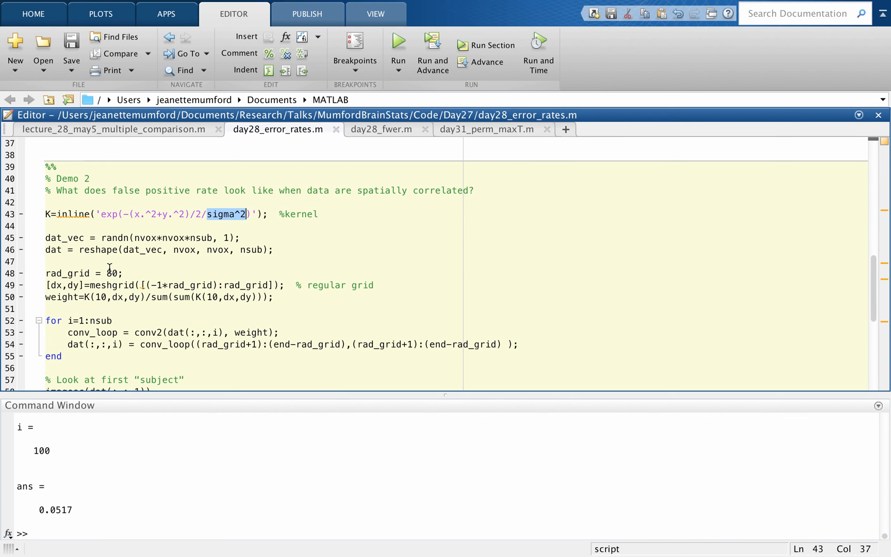
mouse_move(119, 271)
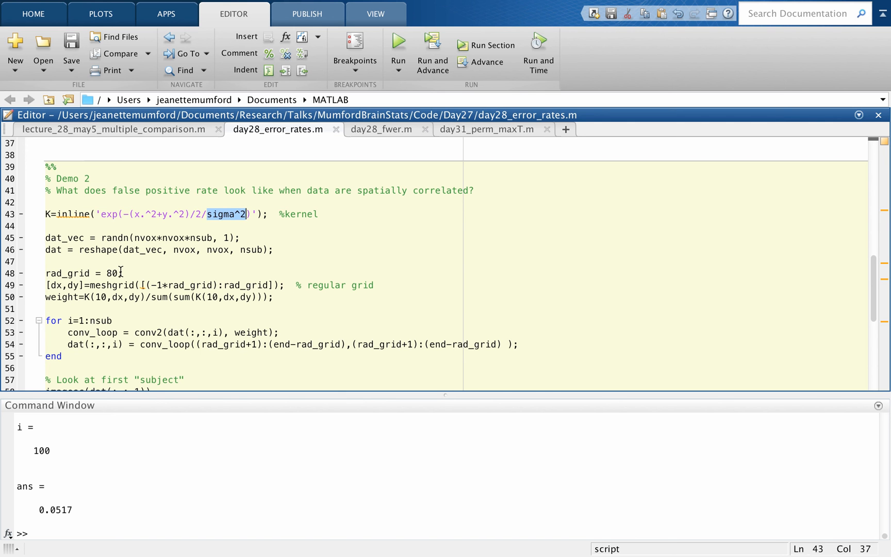
mouse_move(118, 272)
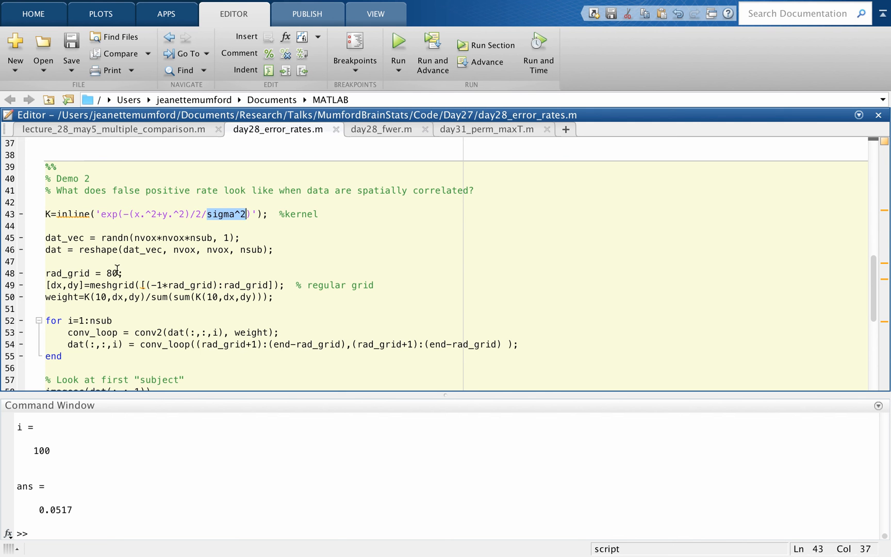
left_click(111, 272)
type("1")
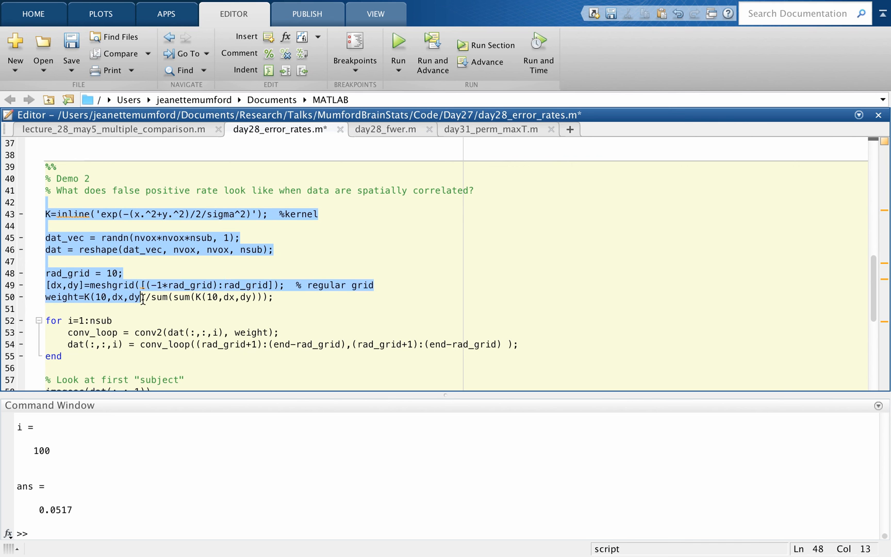
- Run the kernel setup lines, print weight, and plot it with imagesc(weight)
left_click(145, 308)
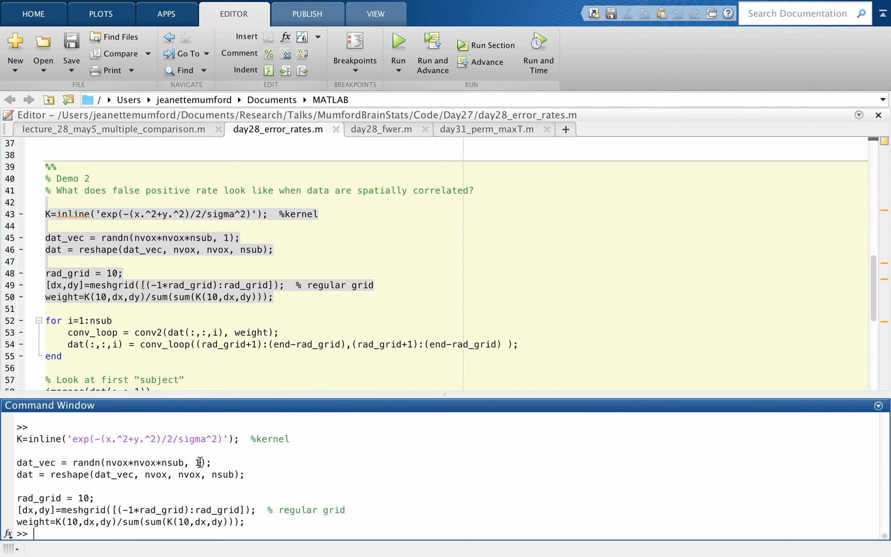
type("weigth")
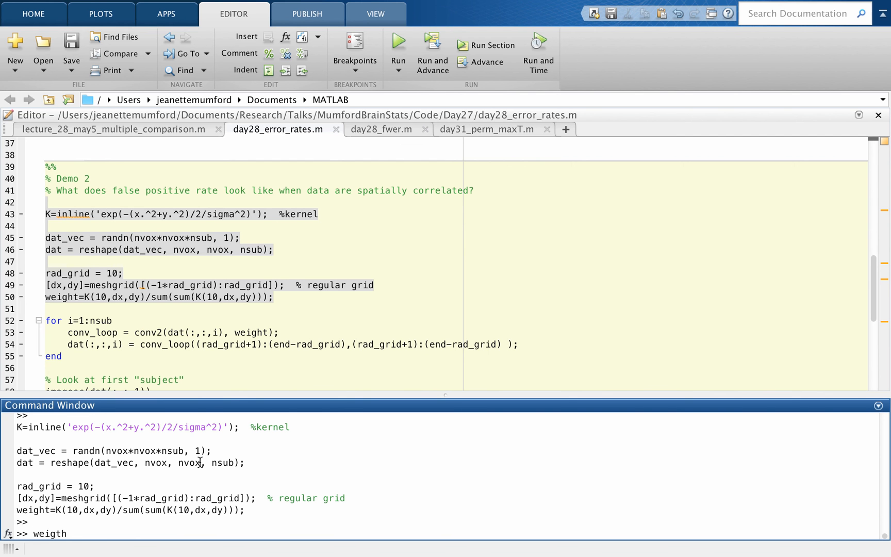
key("Return")
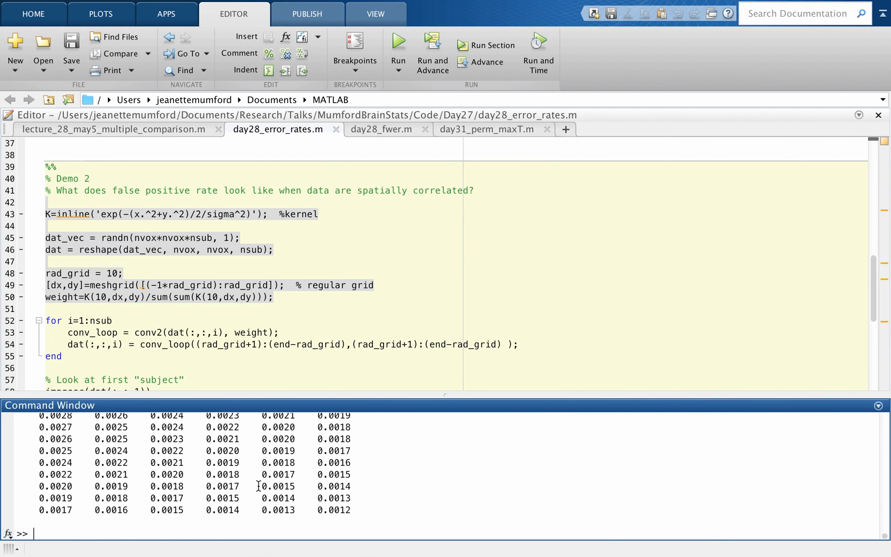
type("i")
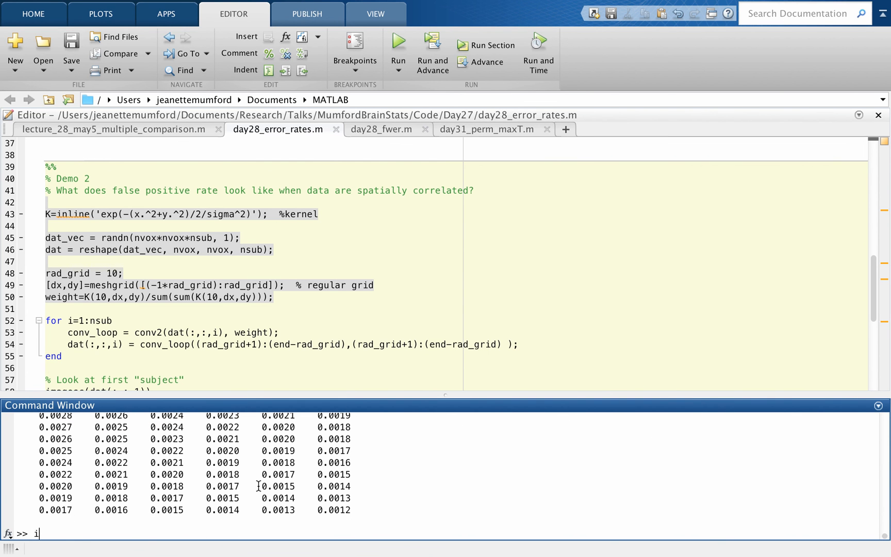
type("imagesc(weight")
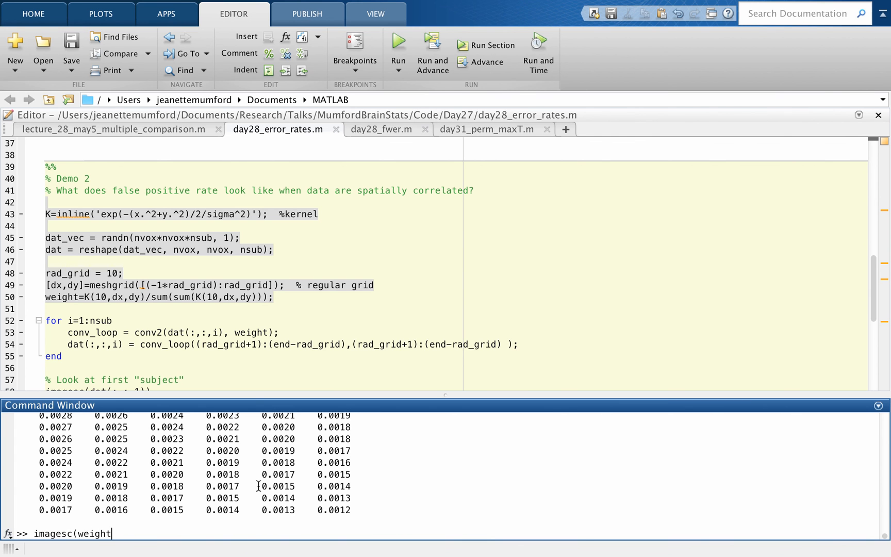
key("Return")
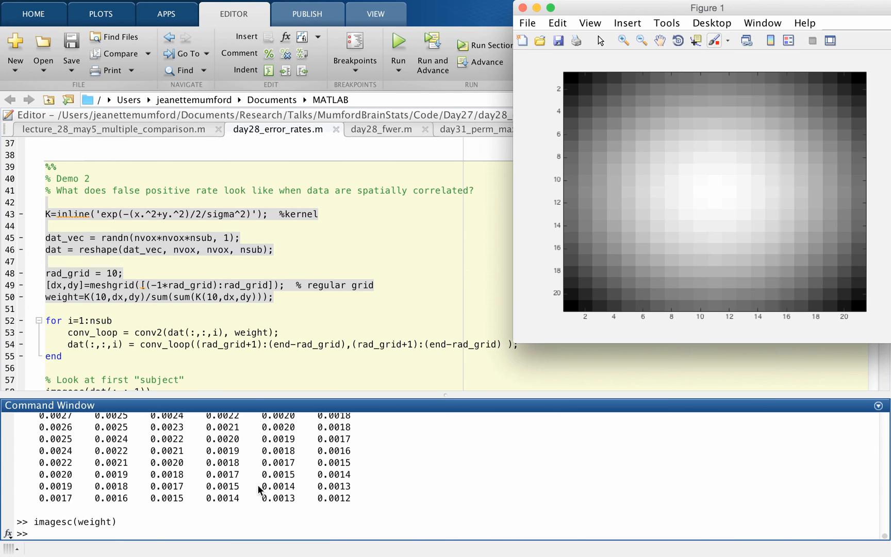
mouse_move(636, 166)
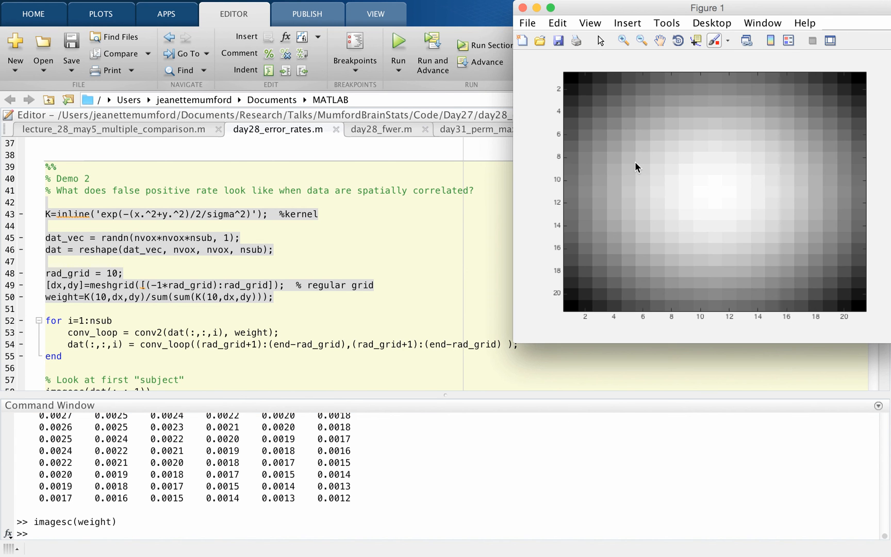
mouse_move(573, 319)
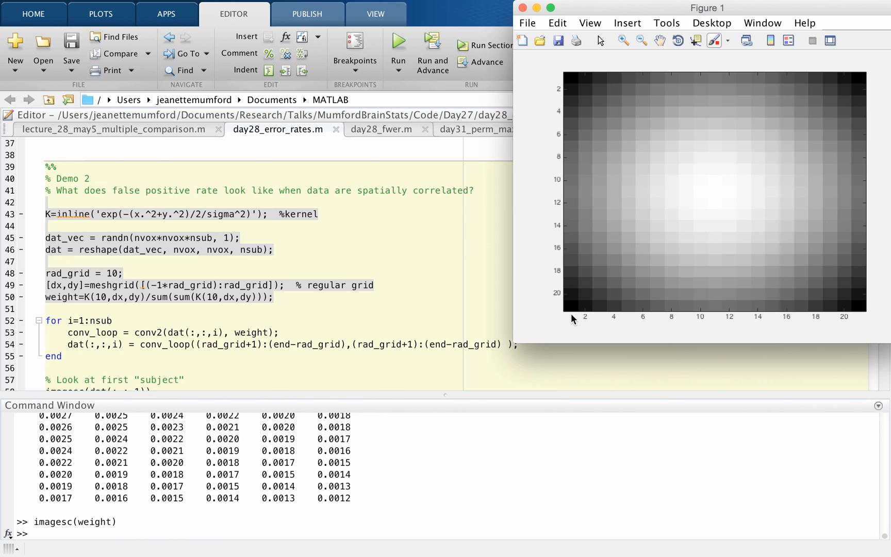
mouse_move(618, 272)
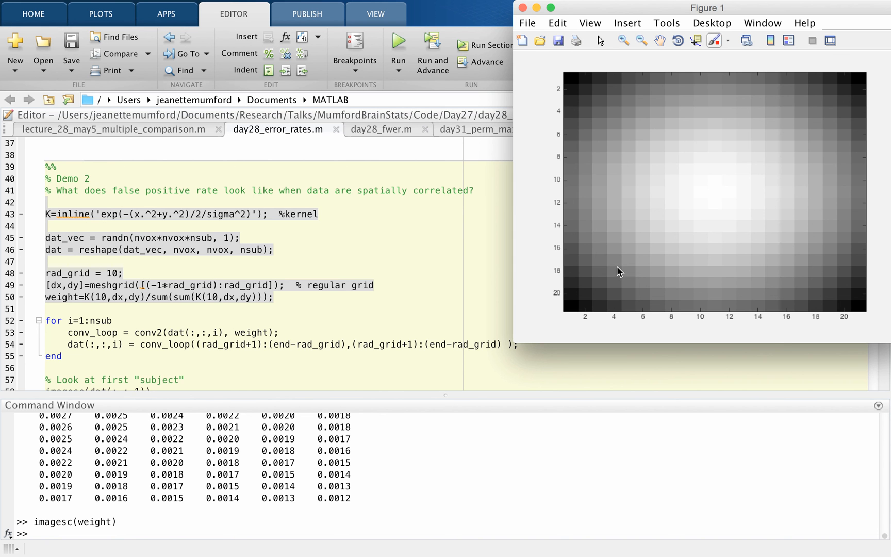
mouse_move(573, 200)
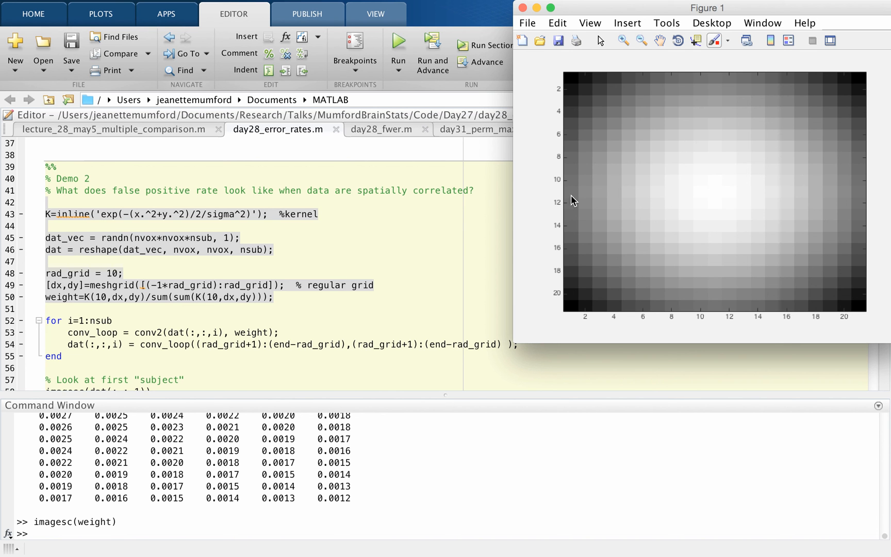
mouse_move(729, 186)
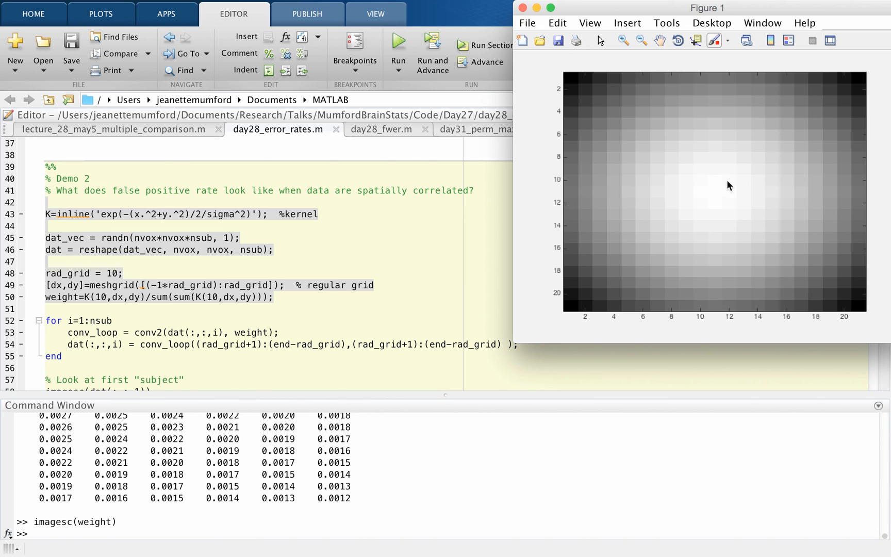
mouse_move(799, 302)
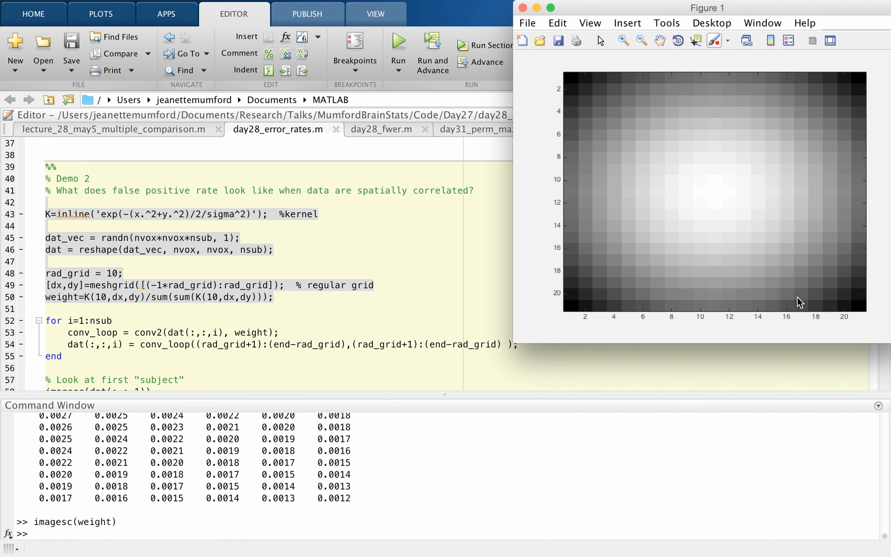
mouse_move(627, 68)
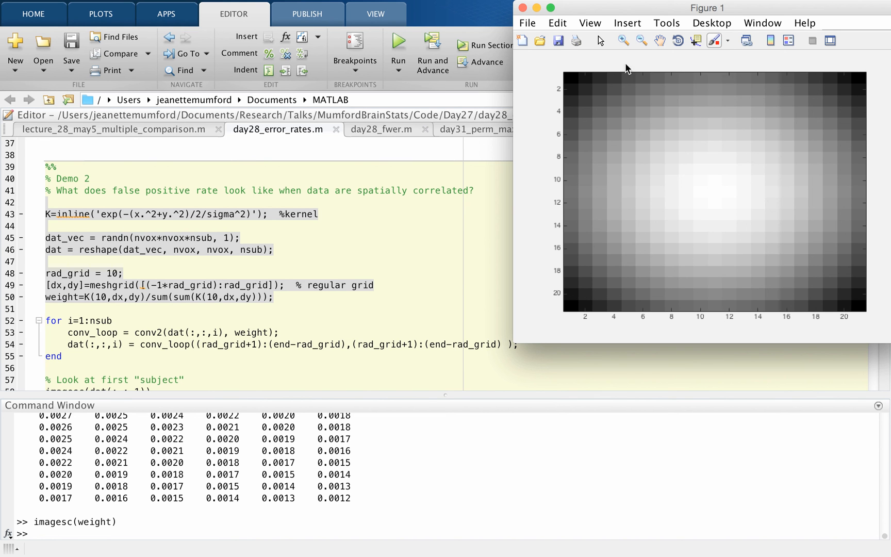
mouse_move(716, 194)
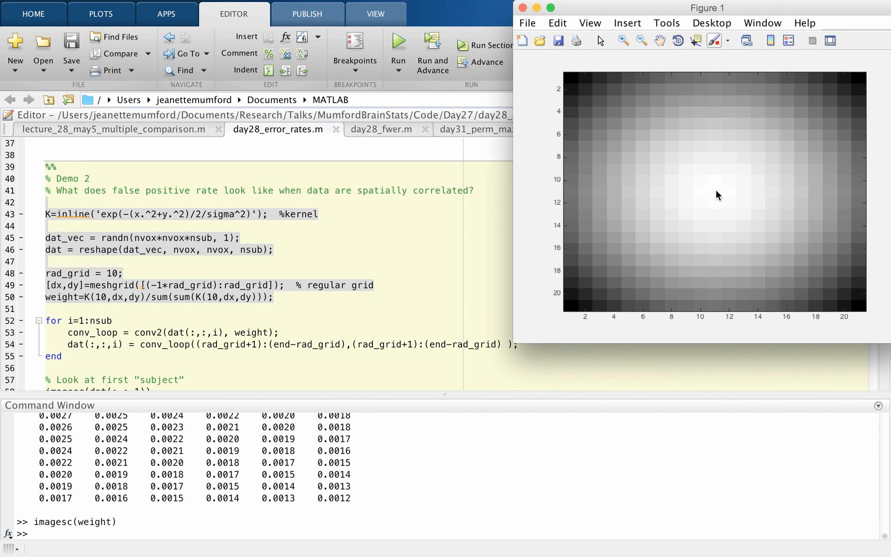
mouse_move(714, 199)
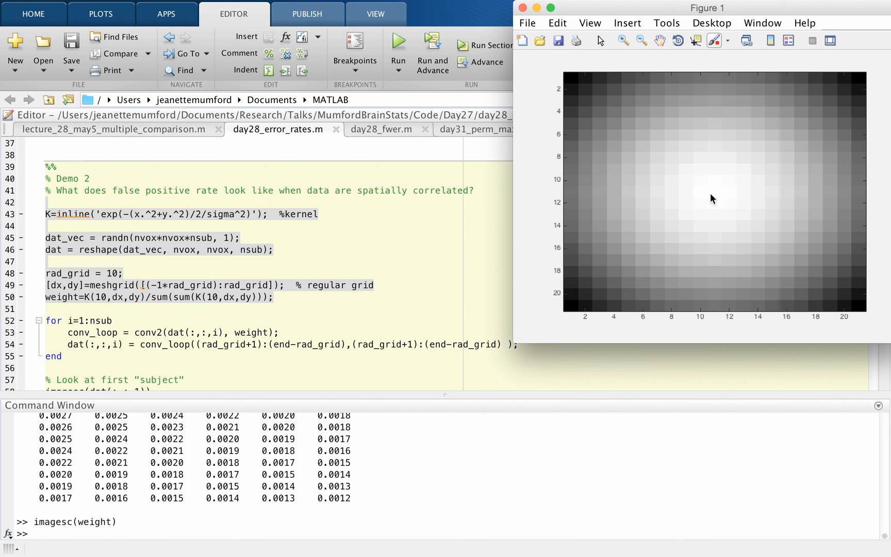
mouse_move(715, 196)
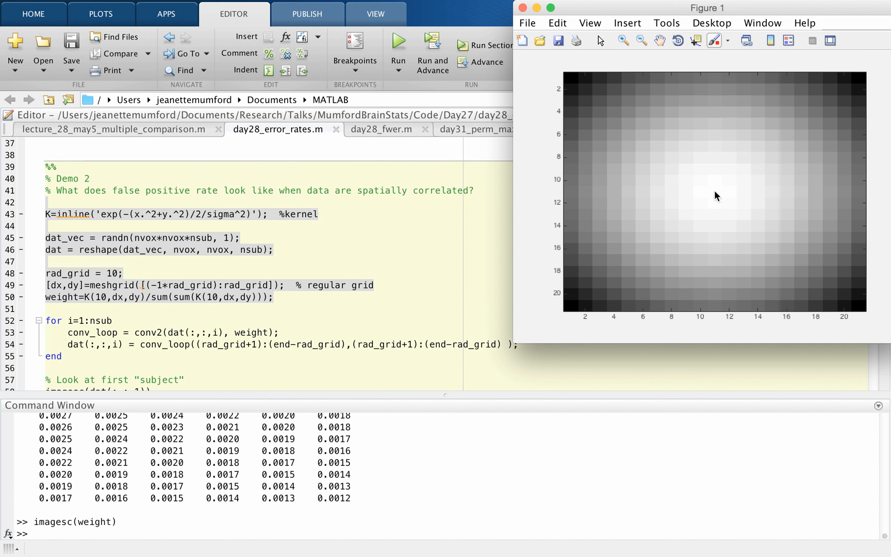
mouse_move(727, 197)
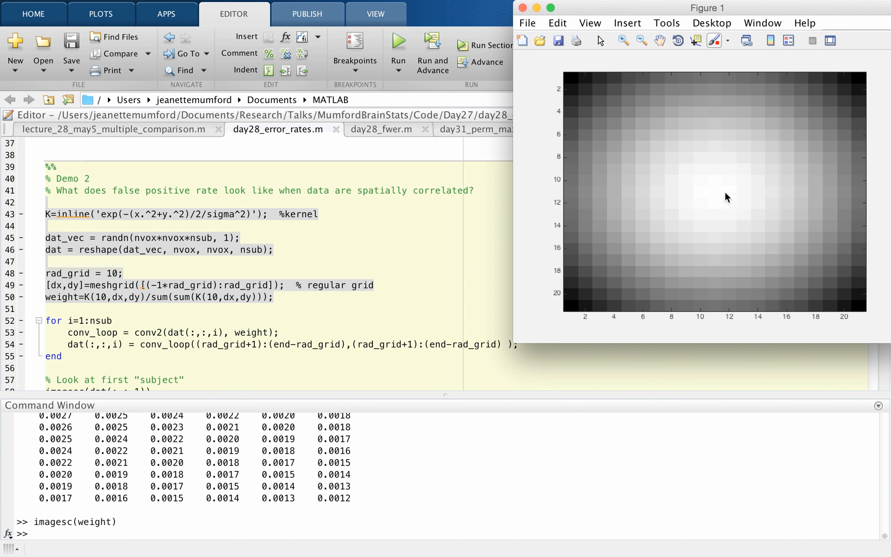
mouse_move(438, 296)
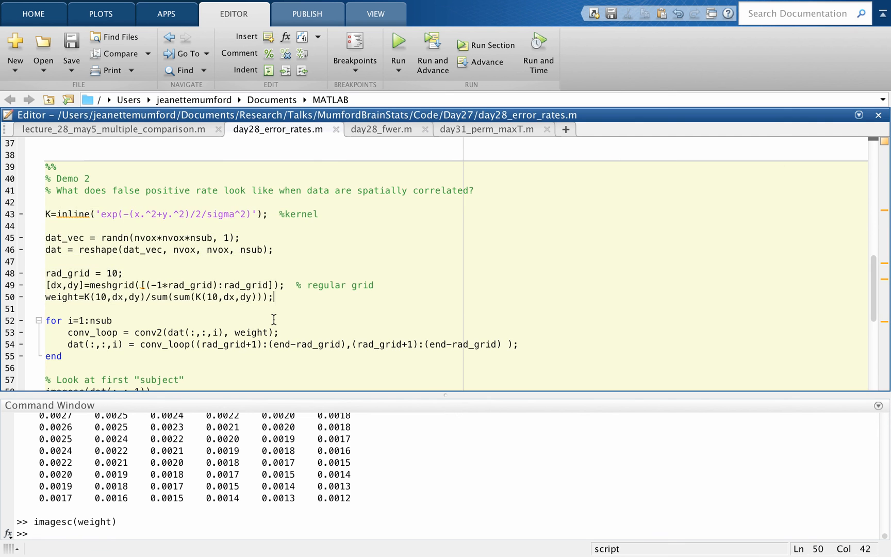
- Evaluate smoothing lines 52–59 to show the first subject's smoothed noise image
scroll("down", 3)
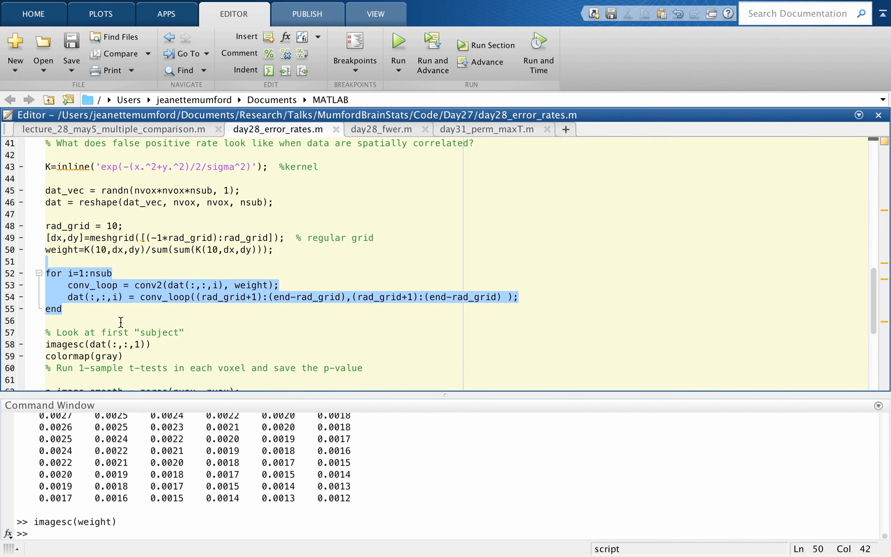
left_click(122, 356)
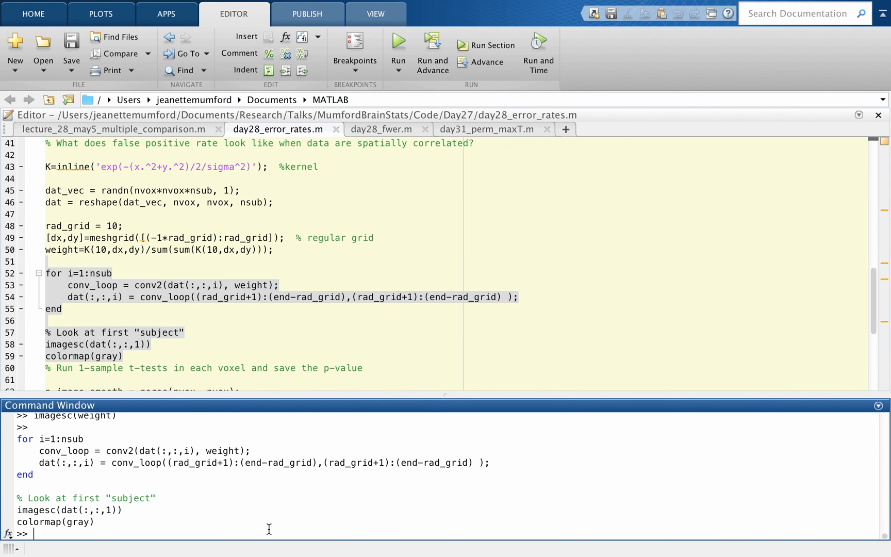
key("Return")
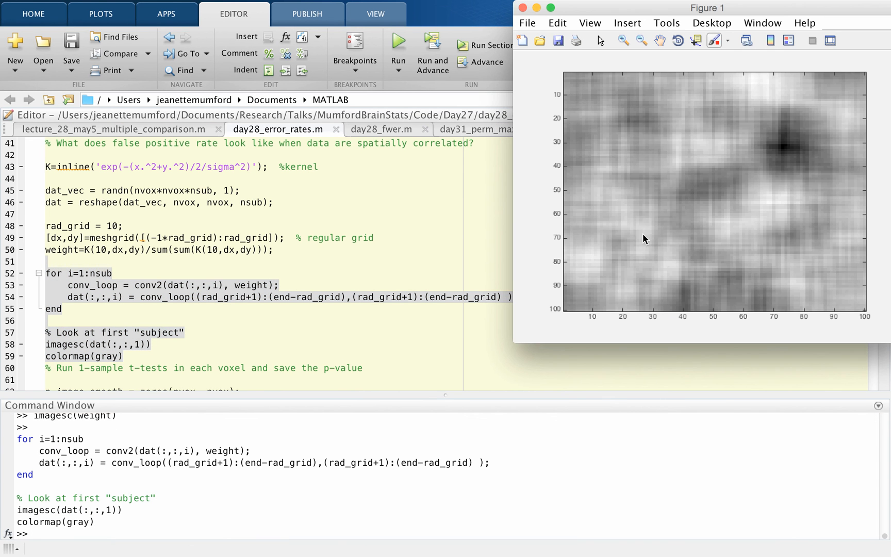
mouse_move(702, 235)
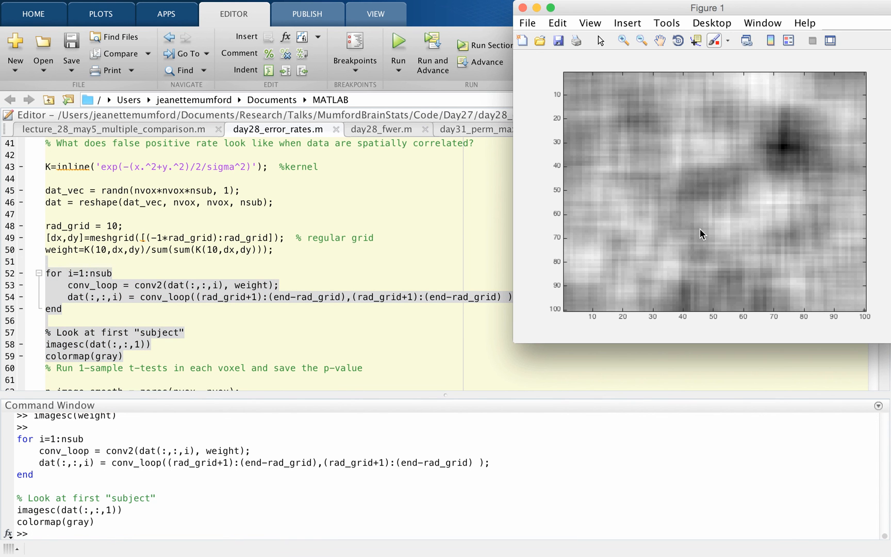
mouse_move(504, 200)
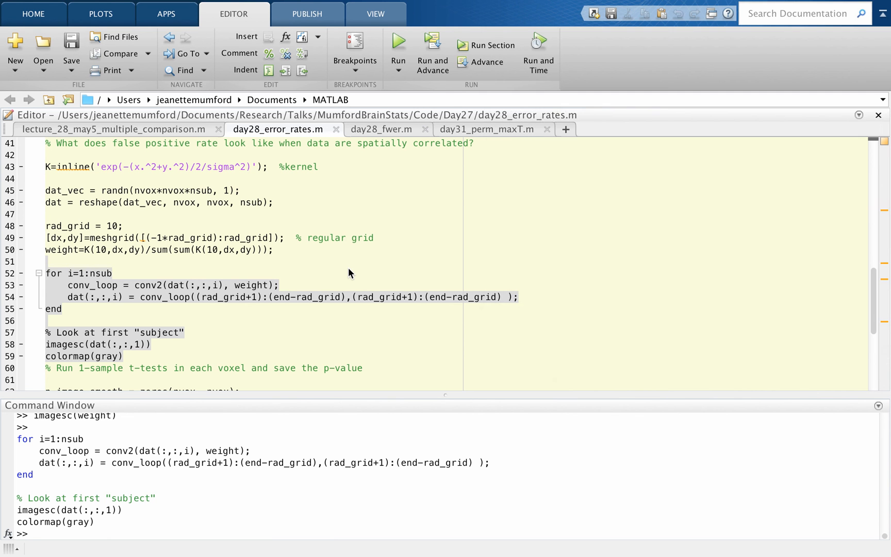
- Evaluate t-test lines 62–78 on the smoothed data, giving a 0.0579 false-positive rate
left_click(105, 202)
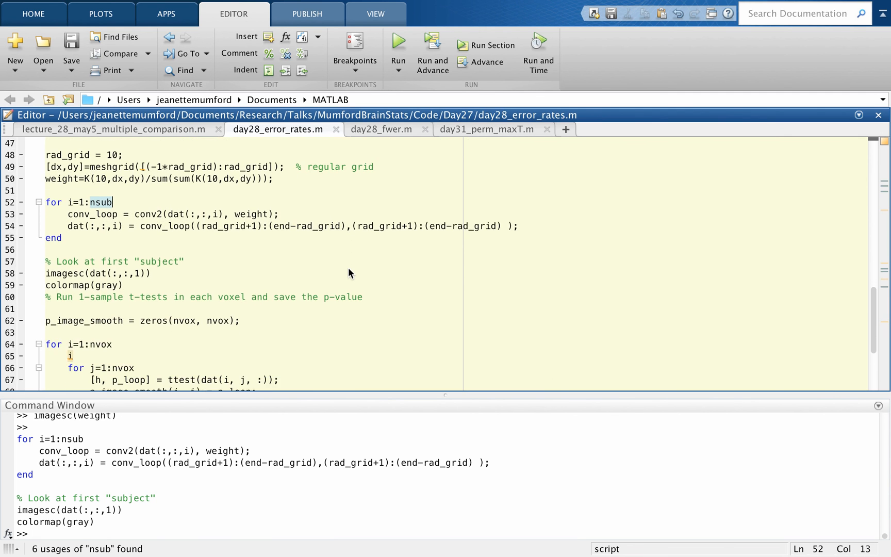
scroll("down", 3)
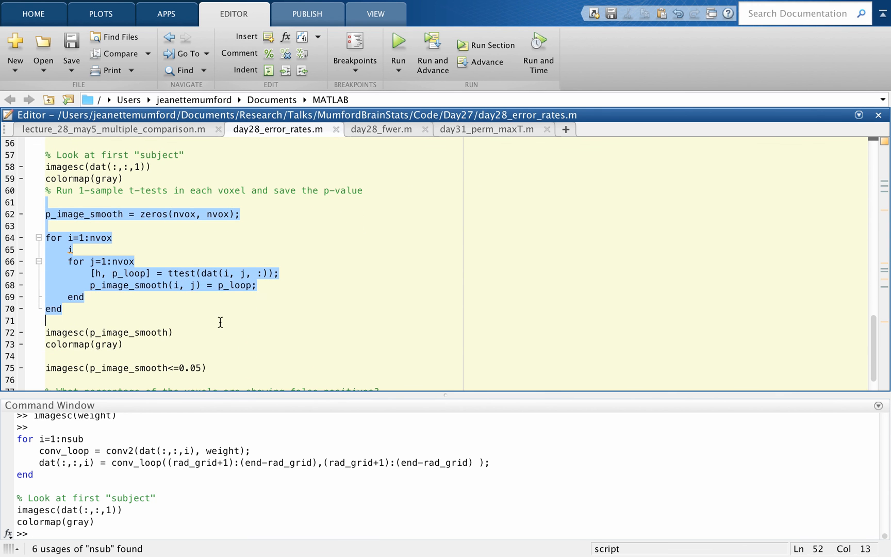
scroll("down", 3)
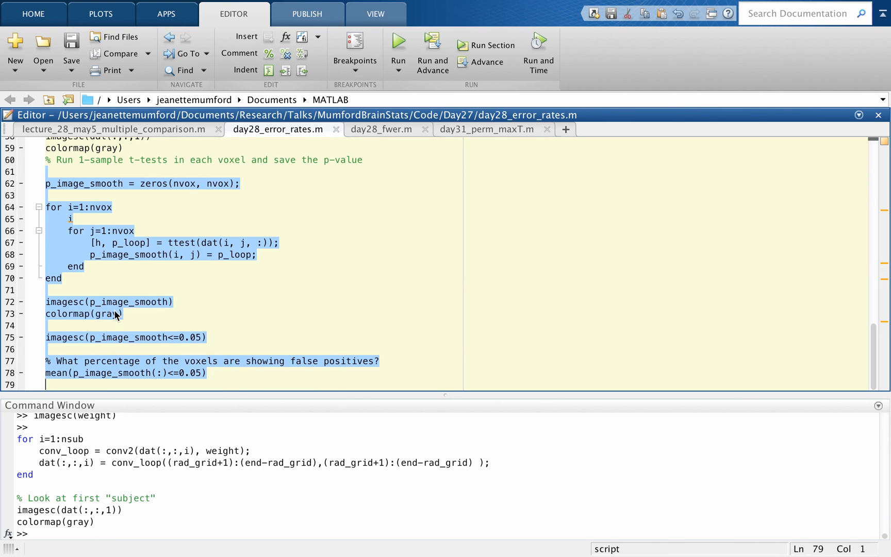
left_click(165, 337)
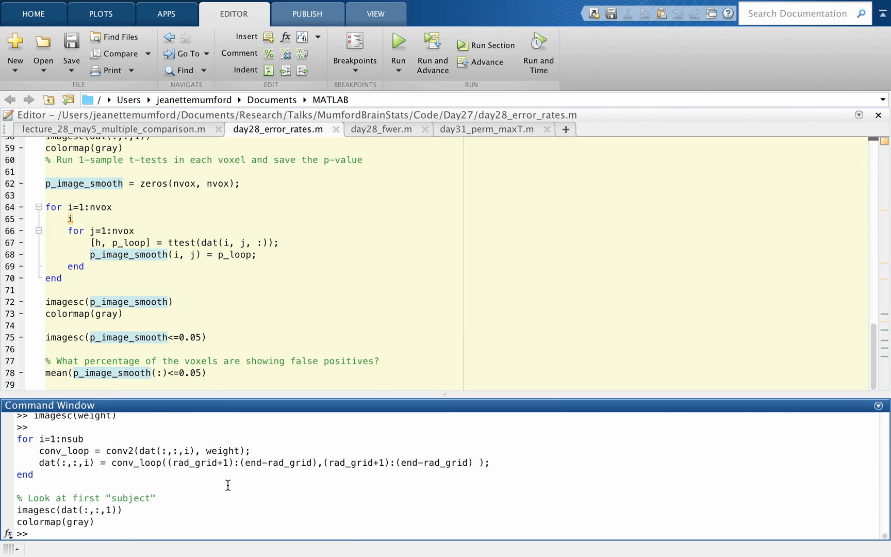
left_click(397, 46)
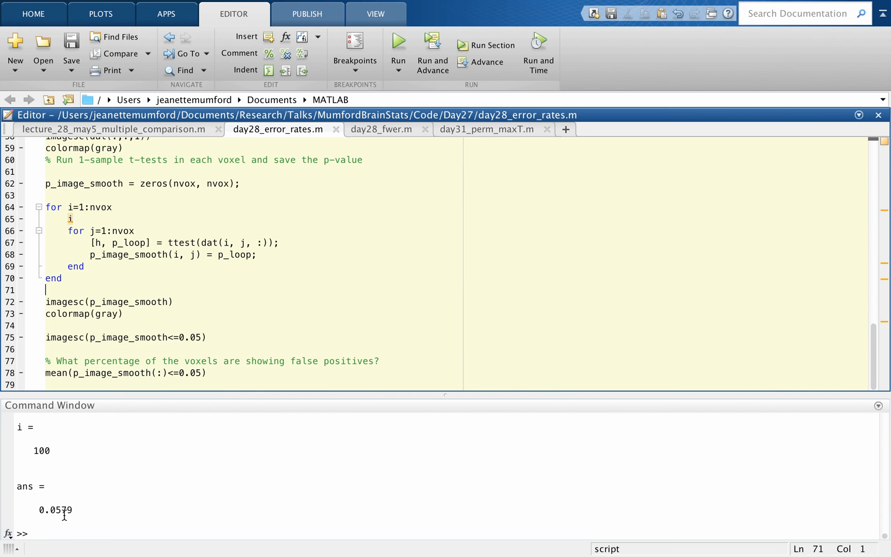
mouse_move(347, 299)
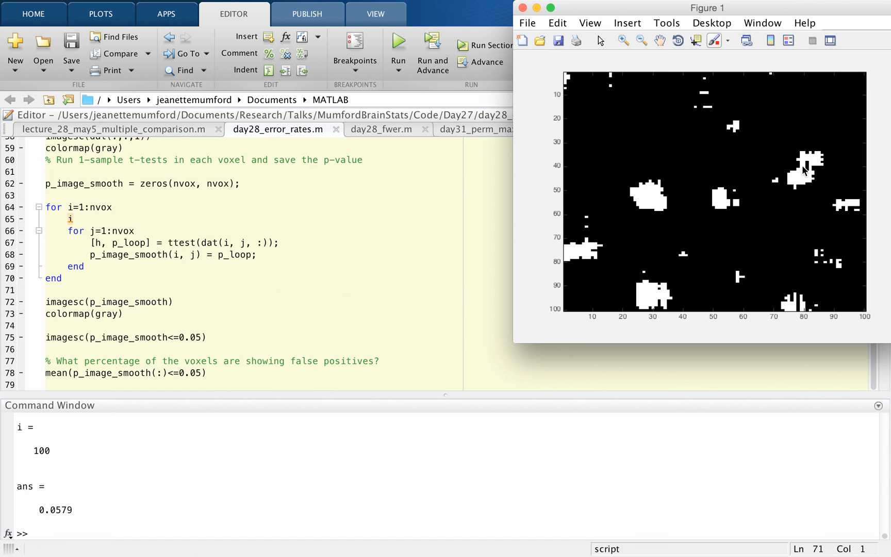
mouse_move(733, 200)
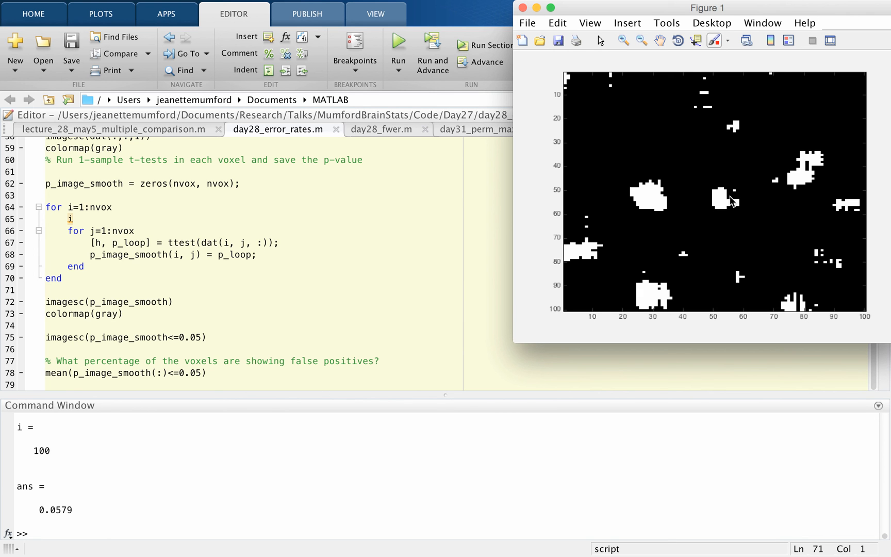
mouse_move(721, 250)
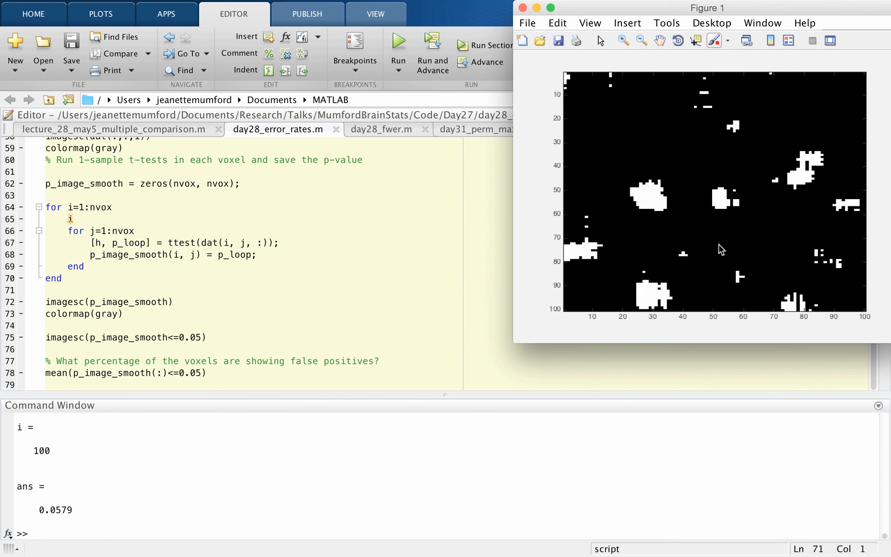
mouse_move(646, 293)
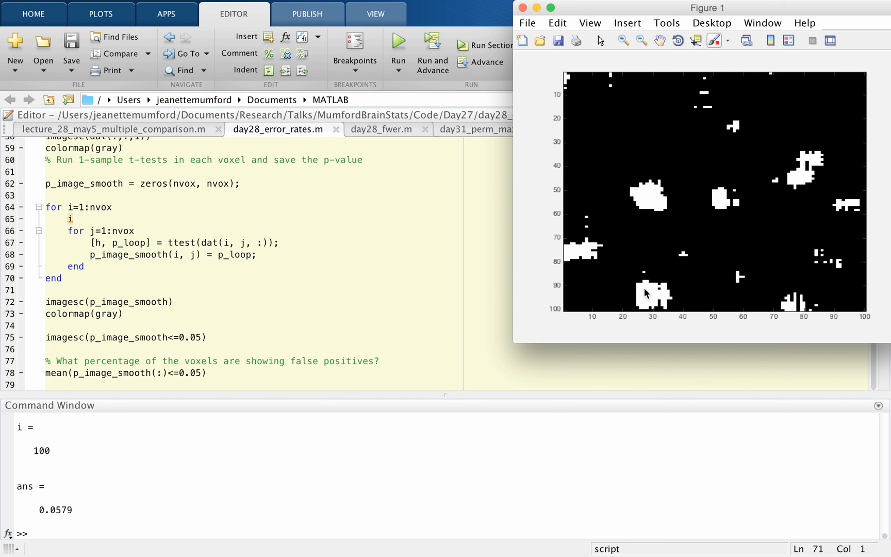
mouse_move(803, 180)
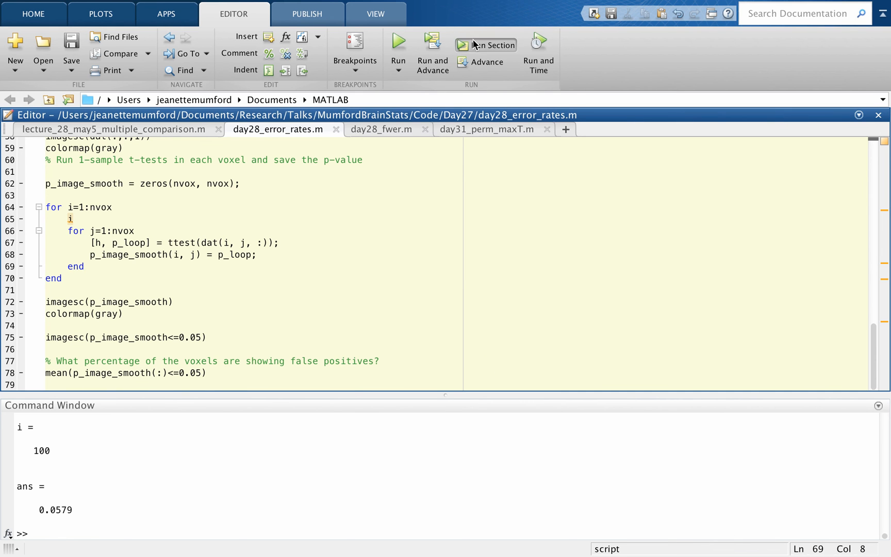
- Rerun the section on new random data, getting 0.0343, then return to the script
left_click(485, 44)
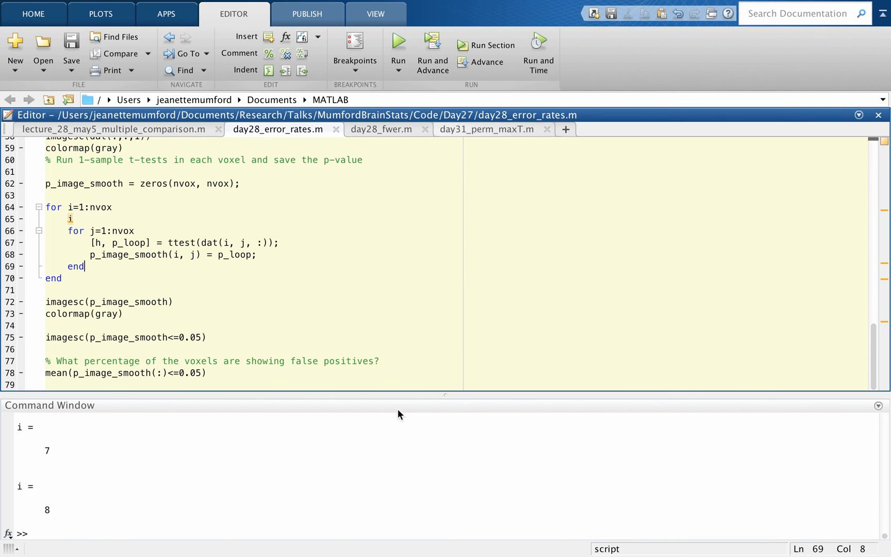
left_click(397, 45)
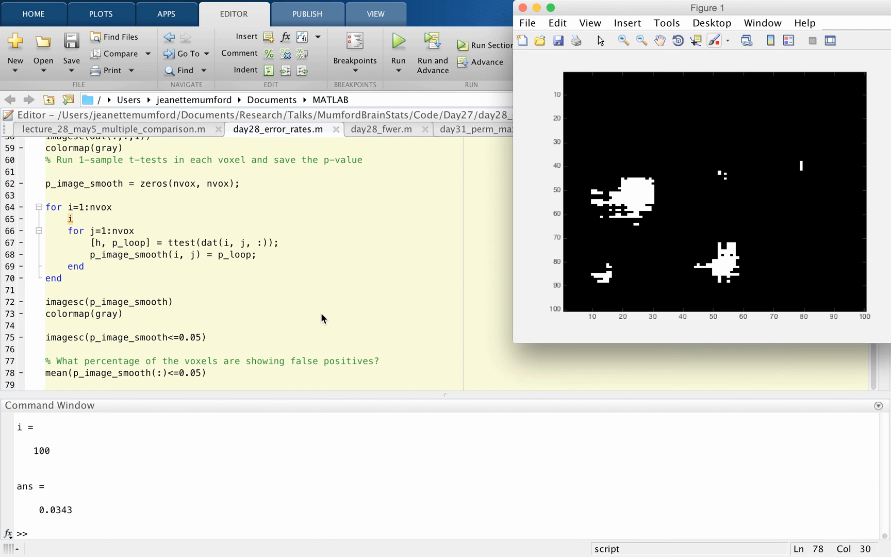
left_click(522, 7)
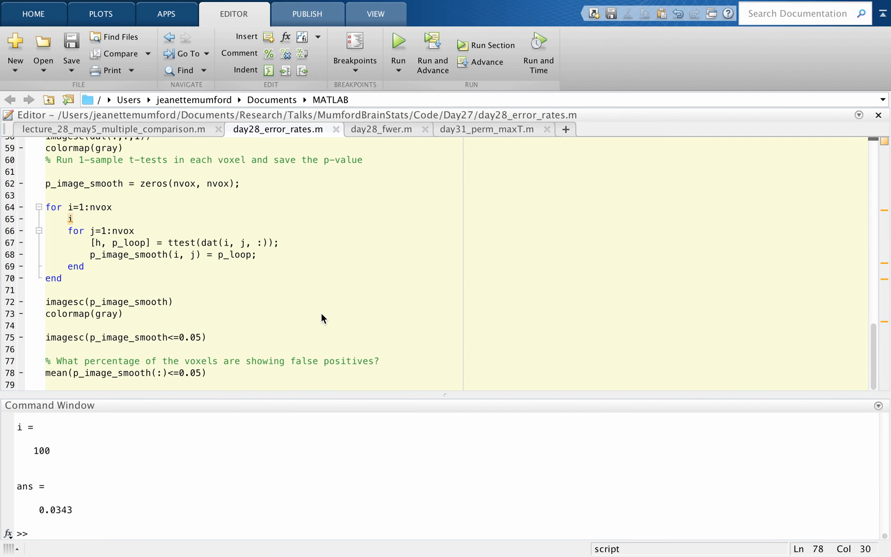
scroll("up", 3)
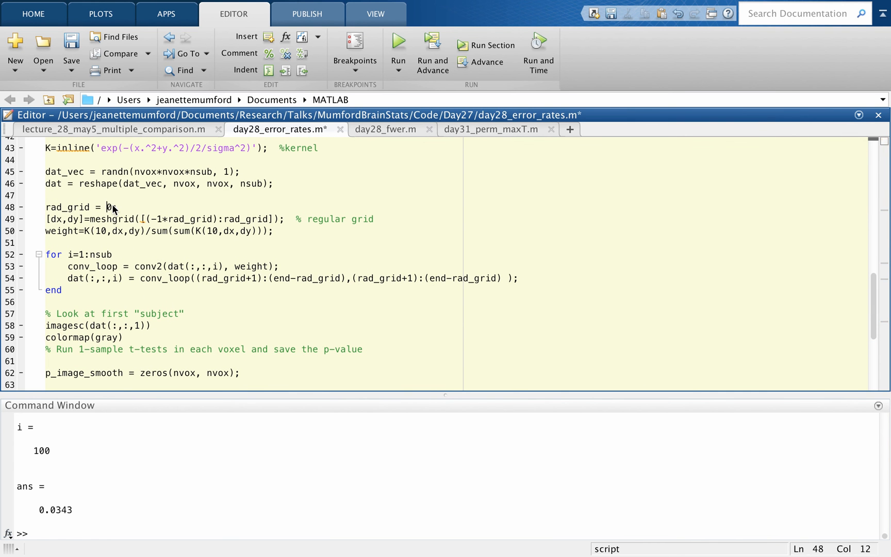
- Set rad_grid to 80, save and run the script, and select the 0.0824 result
type("80;")
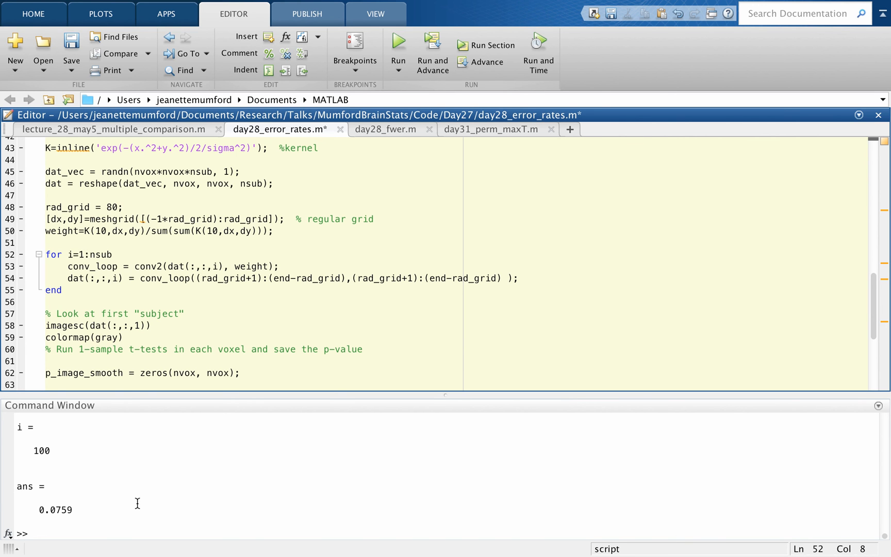
left_click(397, 51)
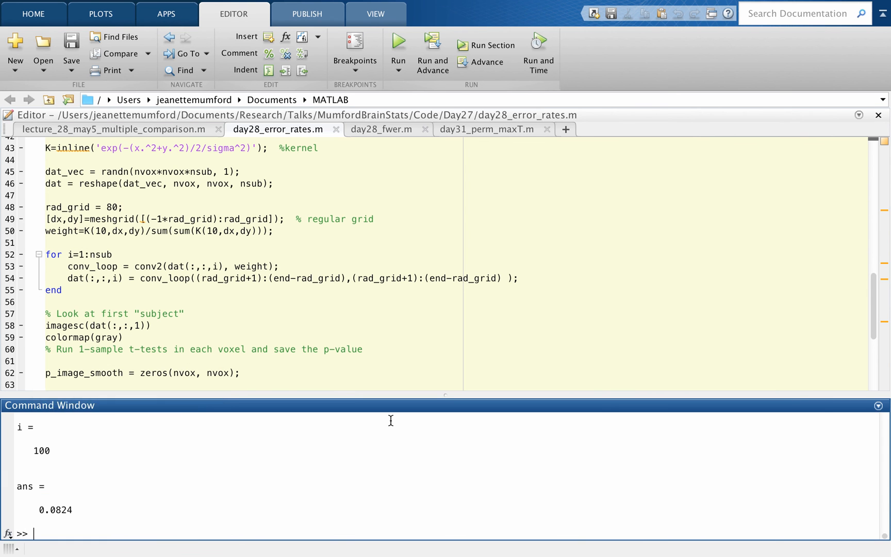
double_click(55, 513)
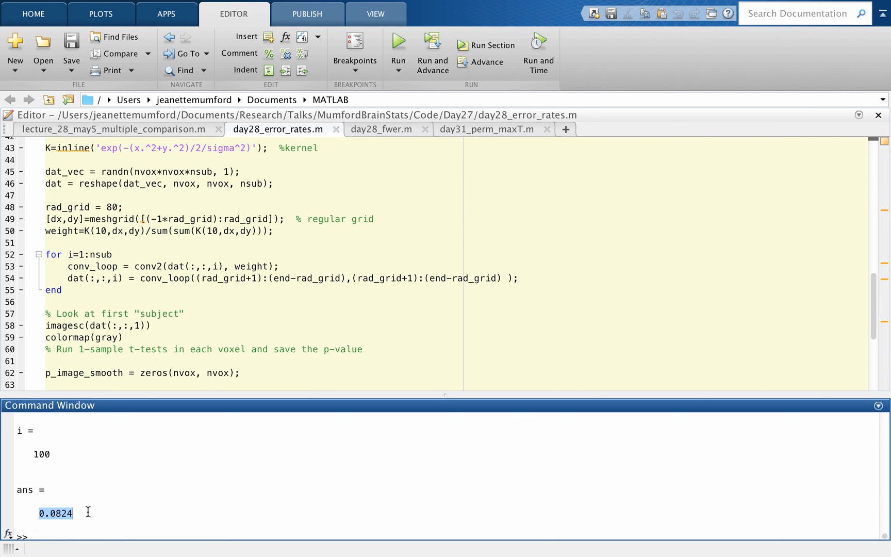
mouse_move(215, 176)
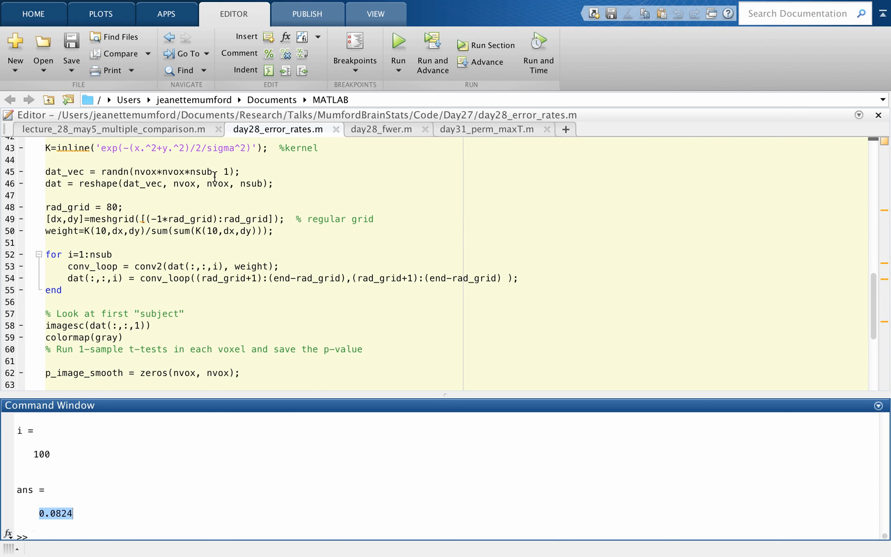